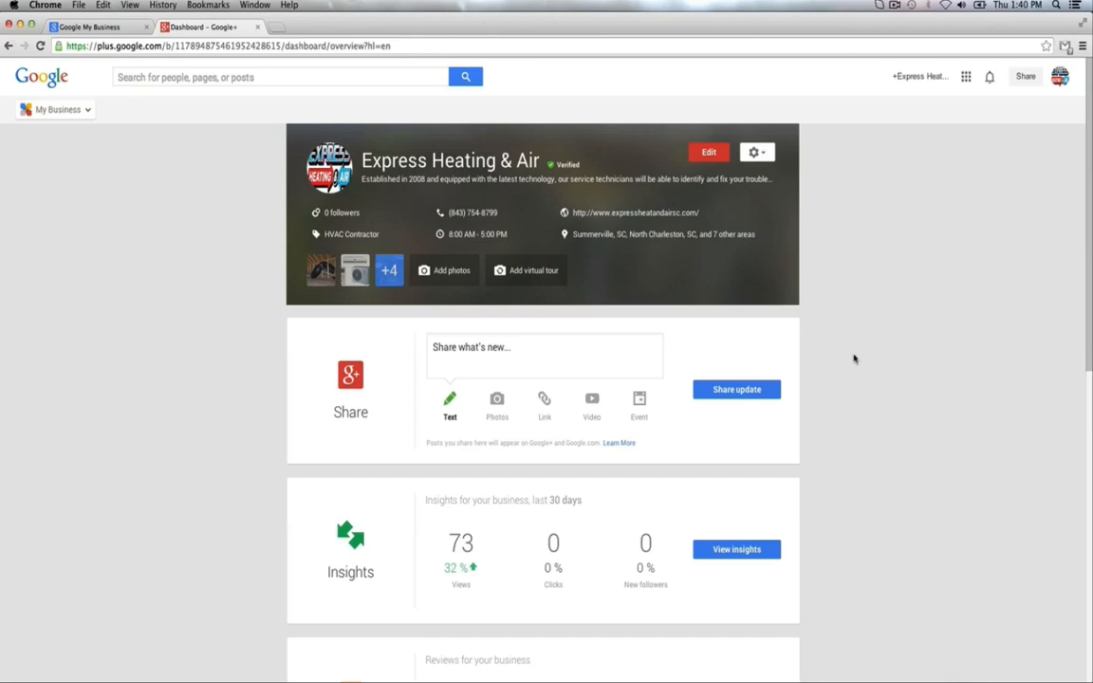
# Scroll up and down through the Express Heating & Air dashboard.
pyautogui.scroll(-3)
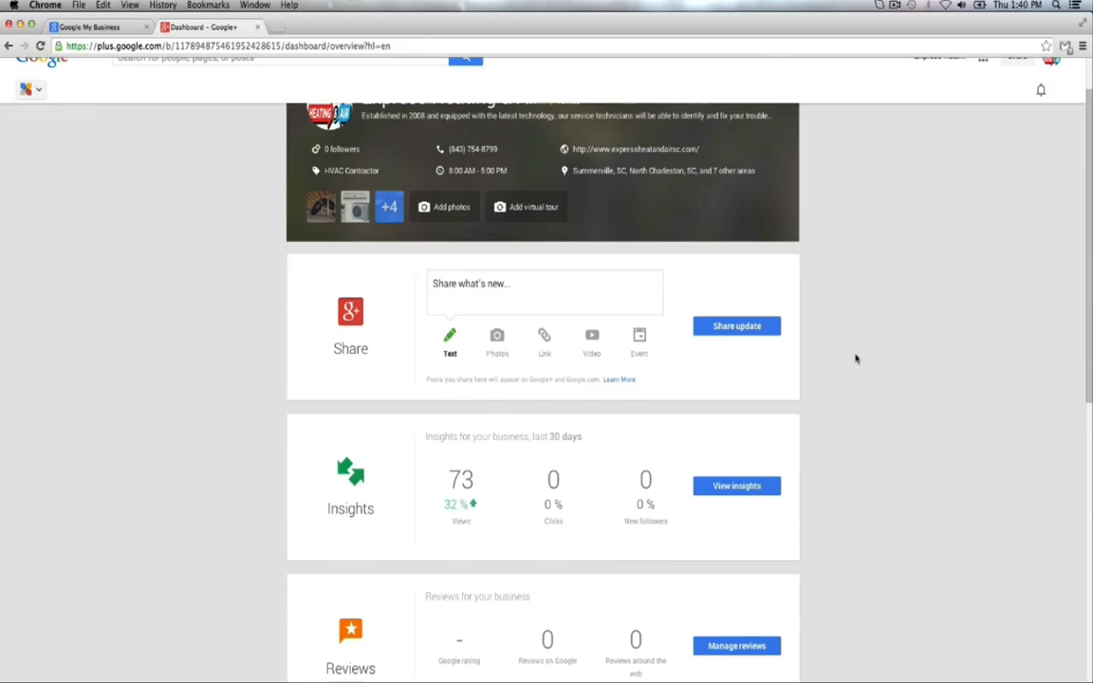
pyautogui.scroll(-3)
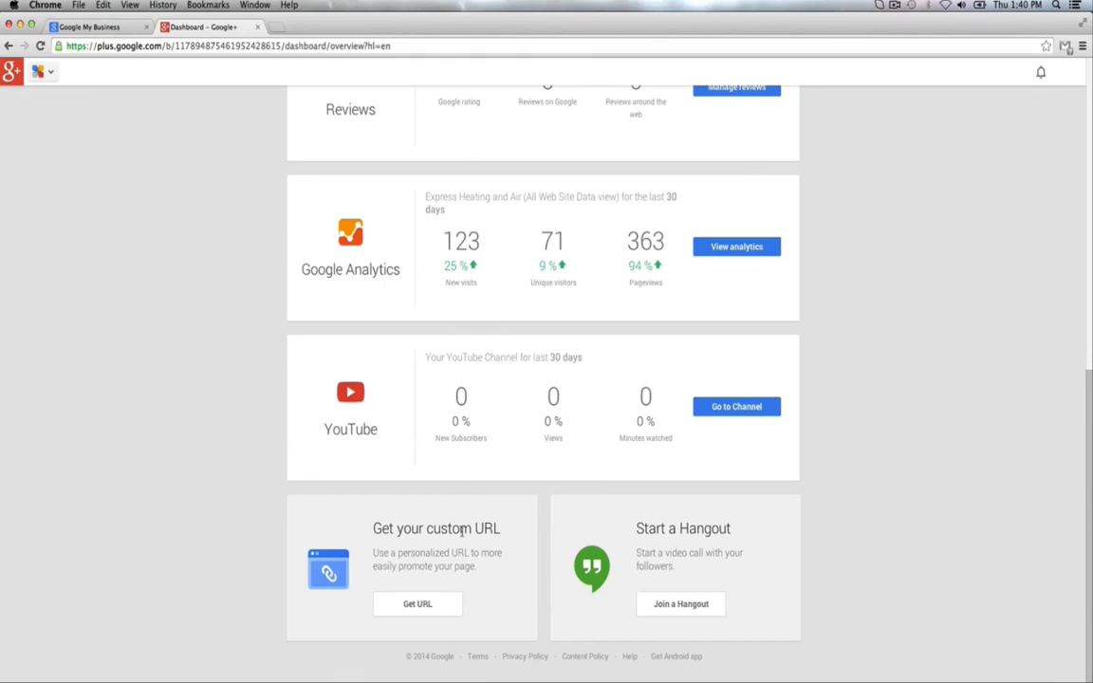
pyautogui.moveTo(74, 377)
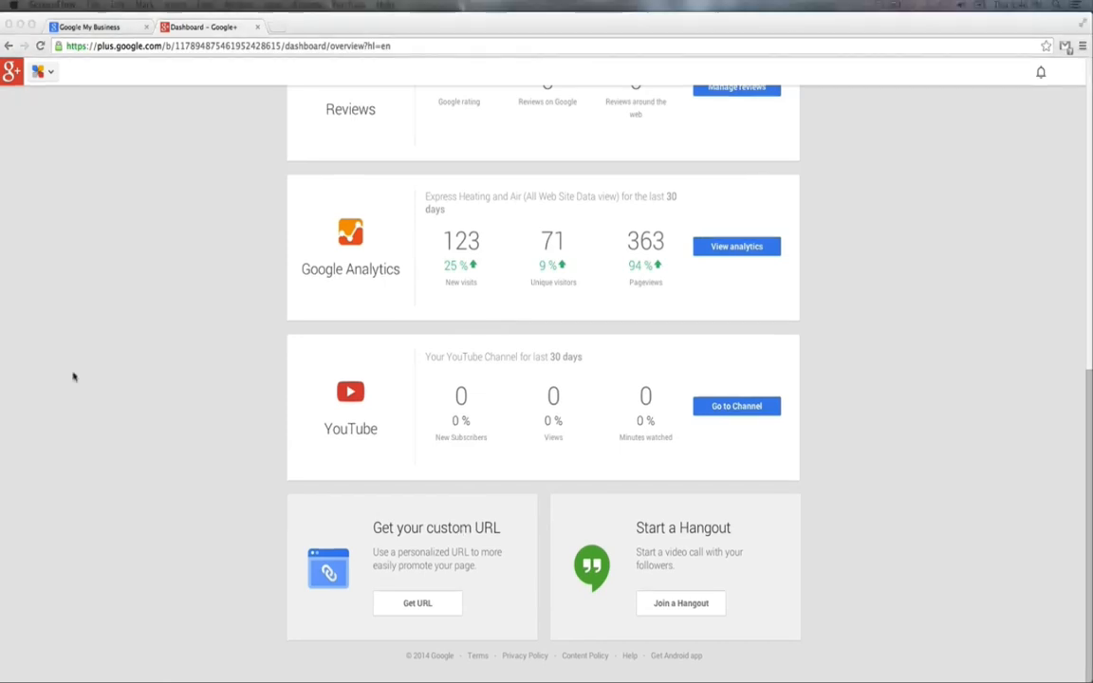
pyautogui.moveTo(278, 405)
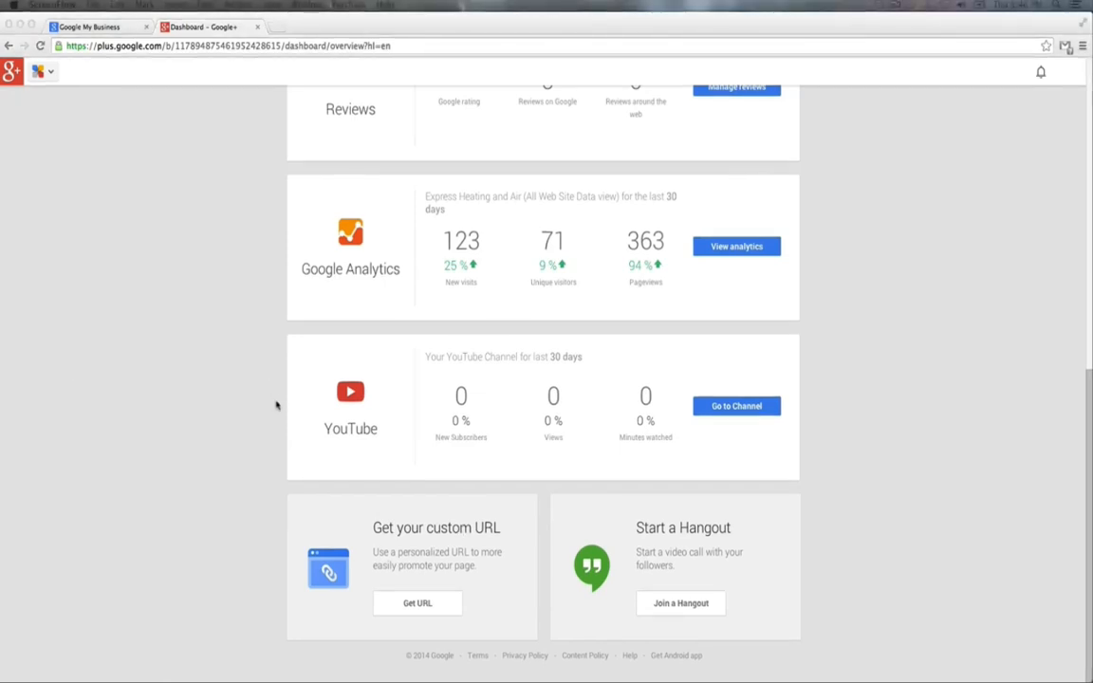
pyautogui.moveTo(662, 392)
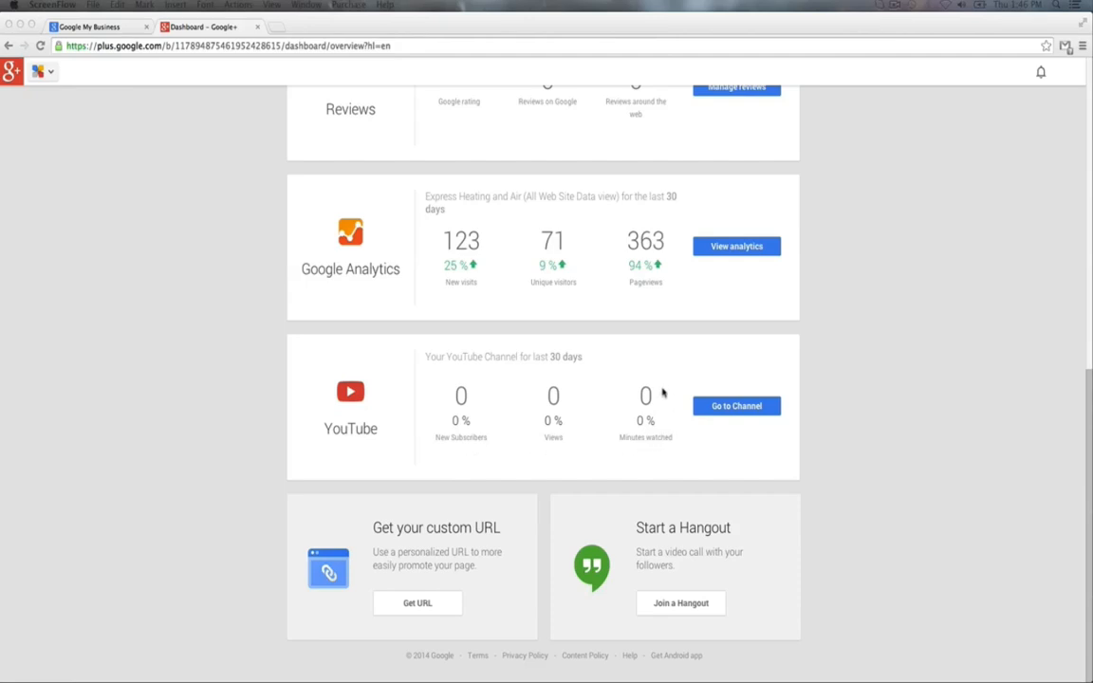
pyautogui.moveTo(605, 411)
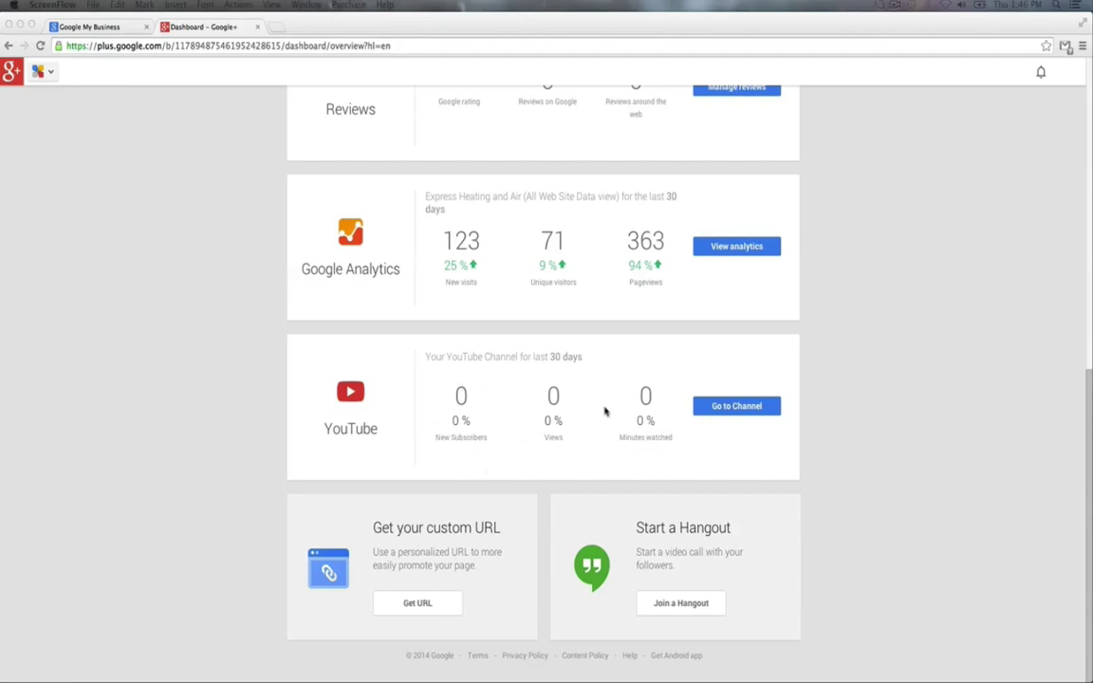
pyautogui.scroll(3)
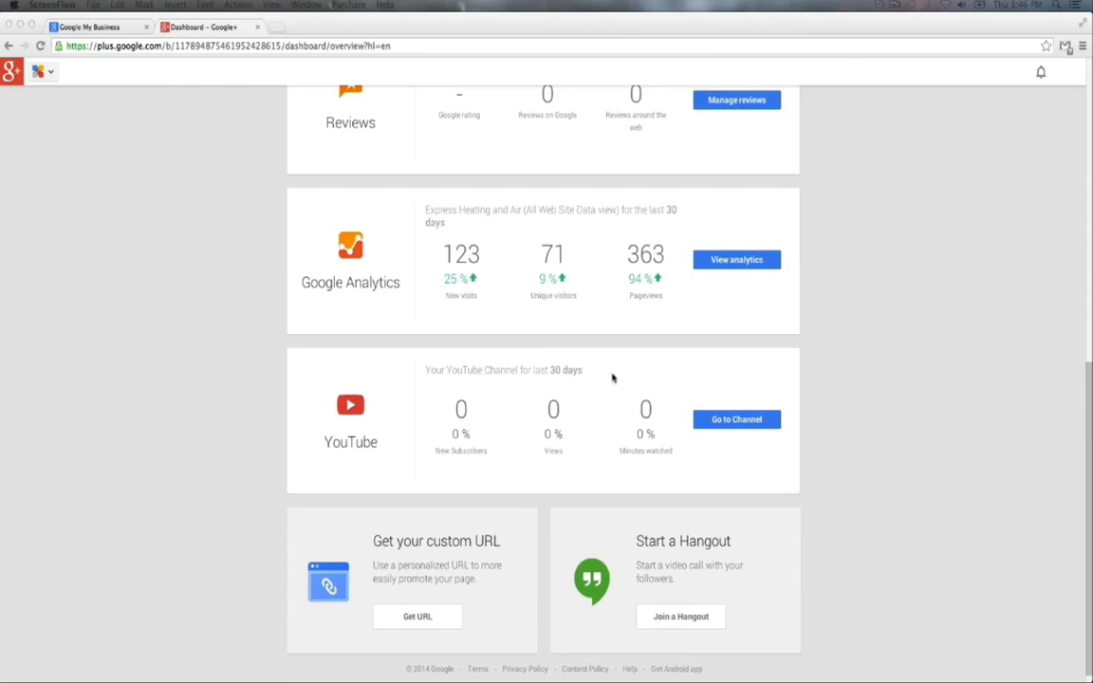
pyautogui.scroll(3)
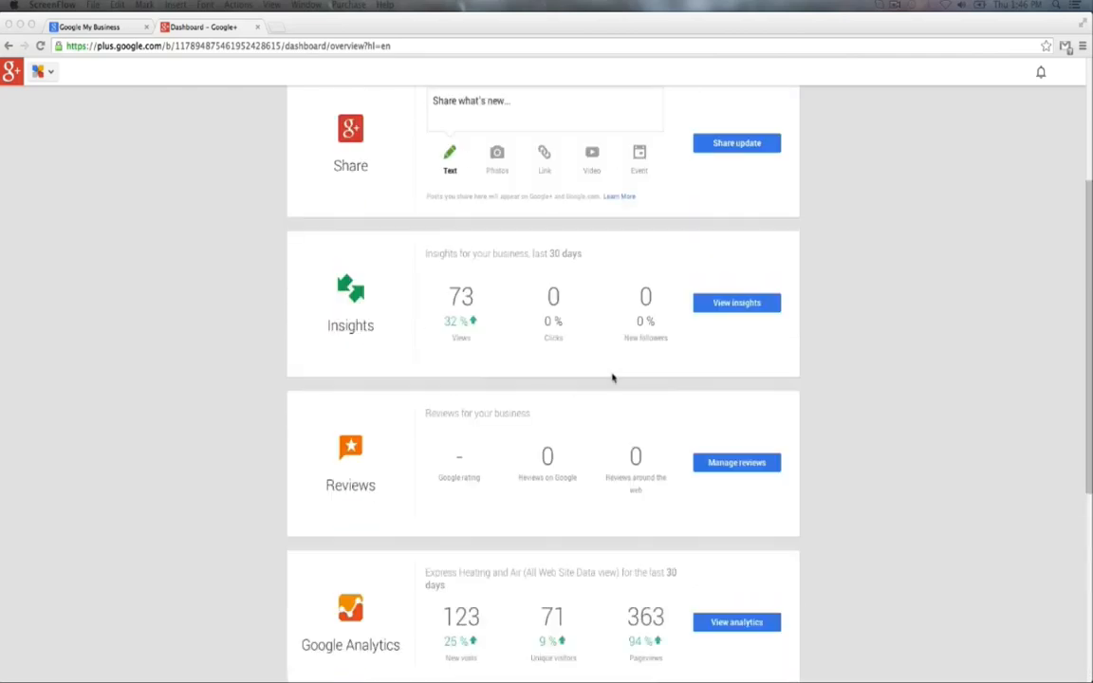
pyautogui.scroll(-3)
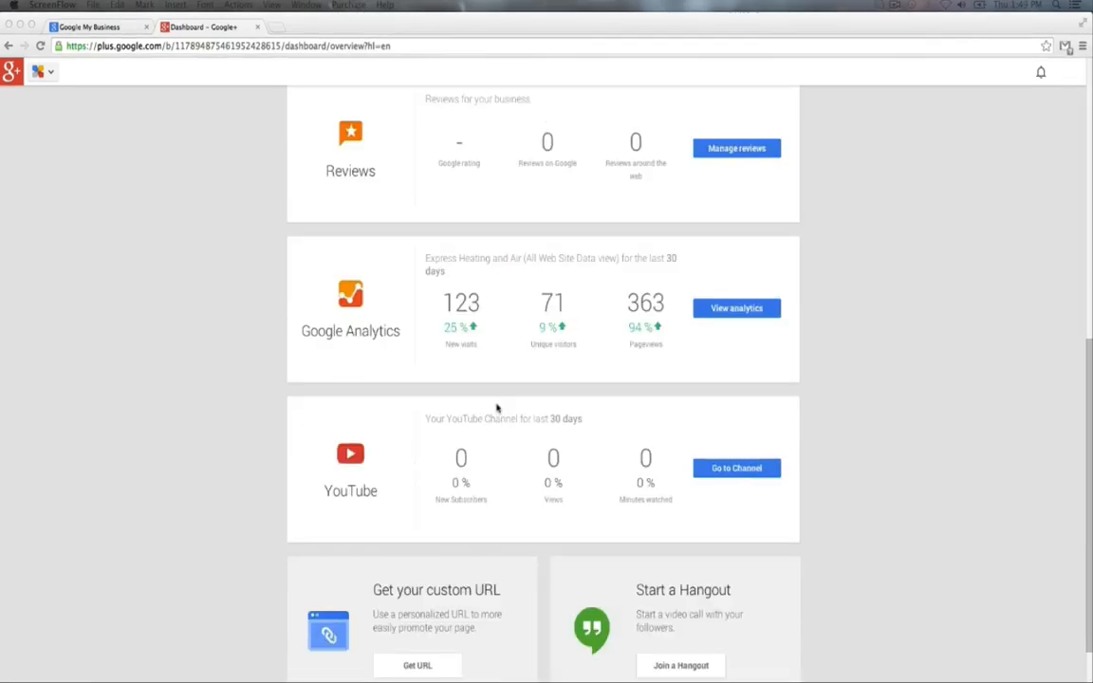
pyautogui.moveTo(466, 371)
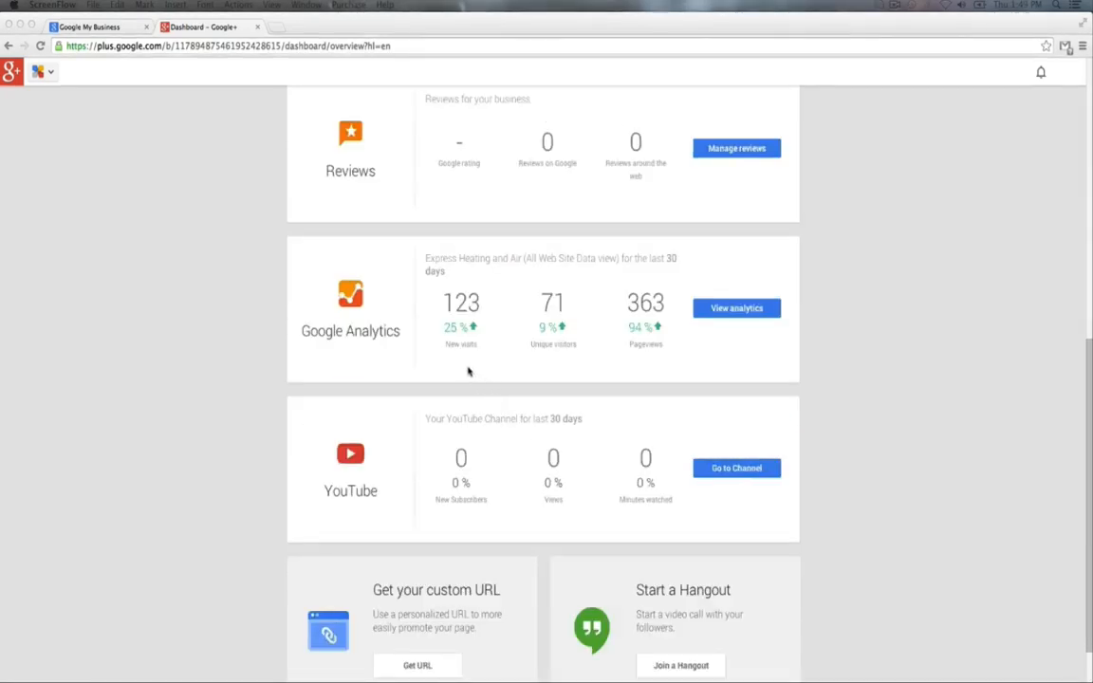
pyautogui.moveTo(456, 367)
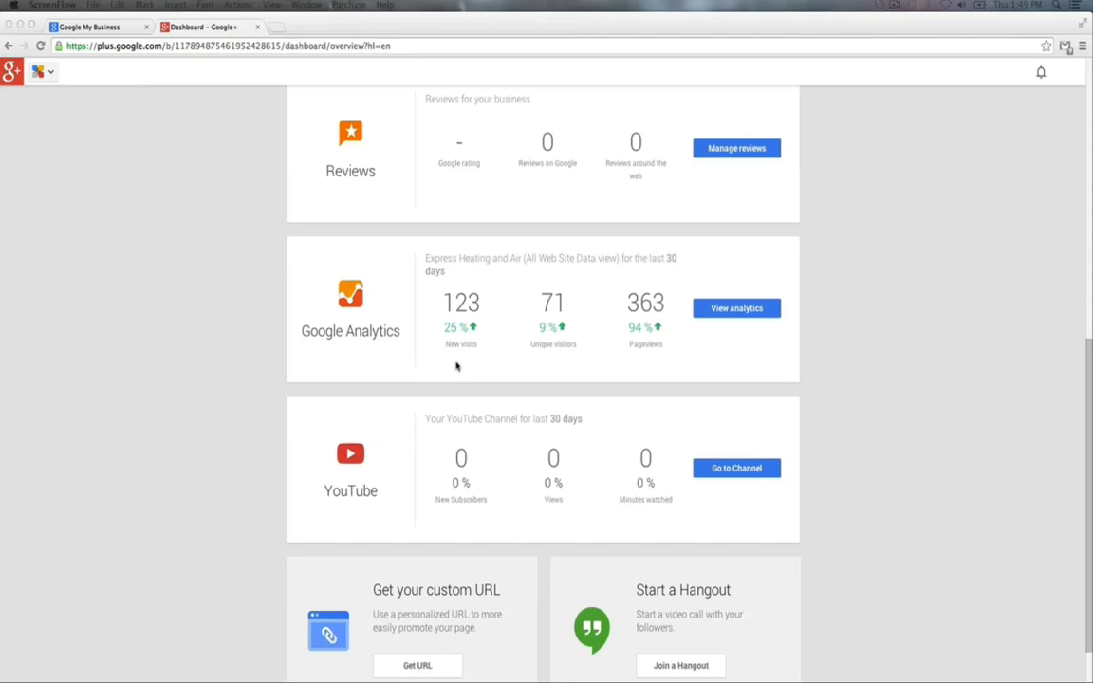
pyautogui.moveTo(443, 362)
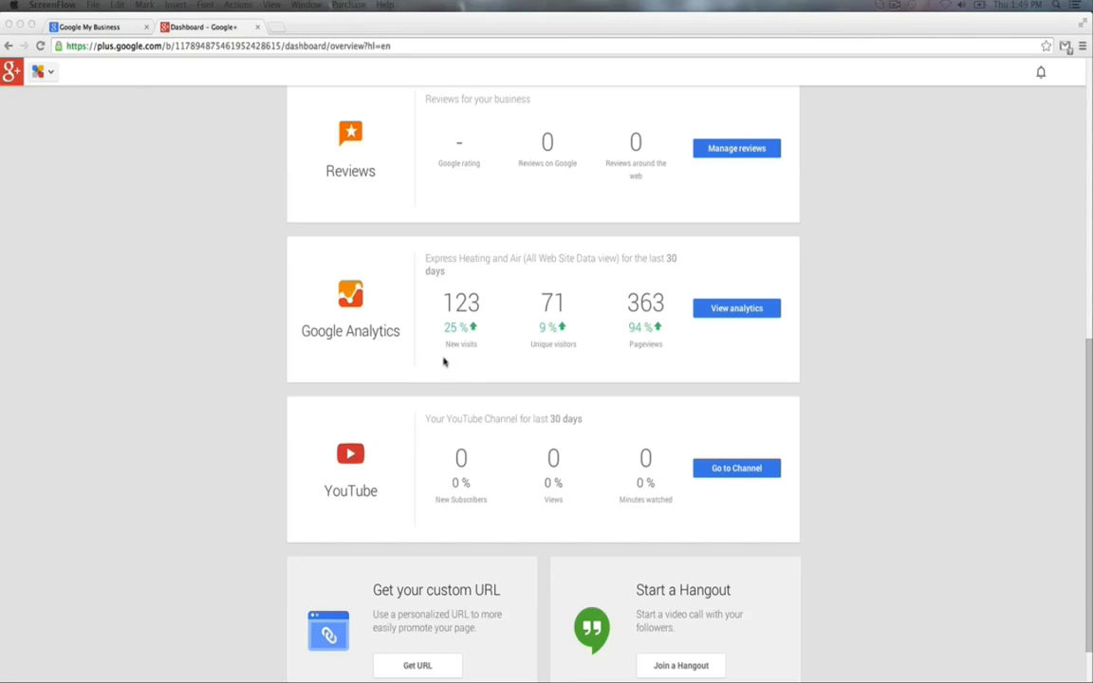
pyautogui.moveTo(578, 360)
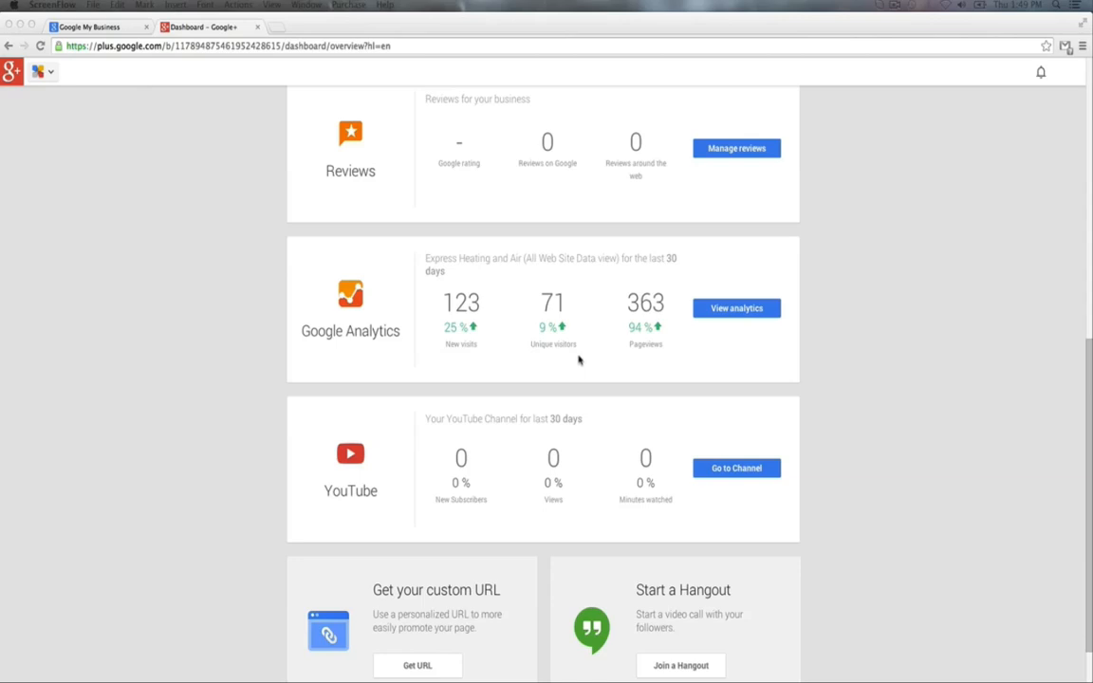
pyautogui.moveTo(680, 354)
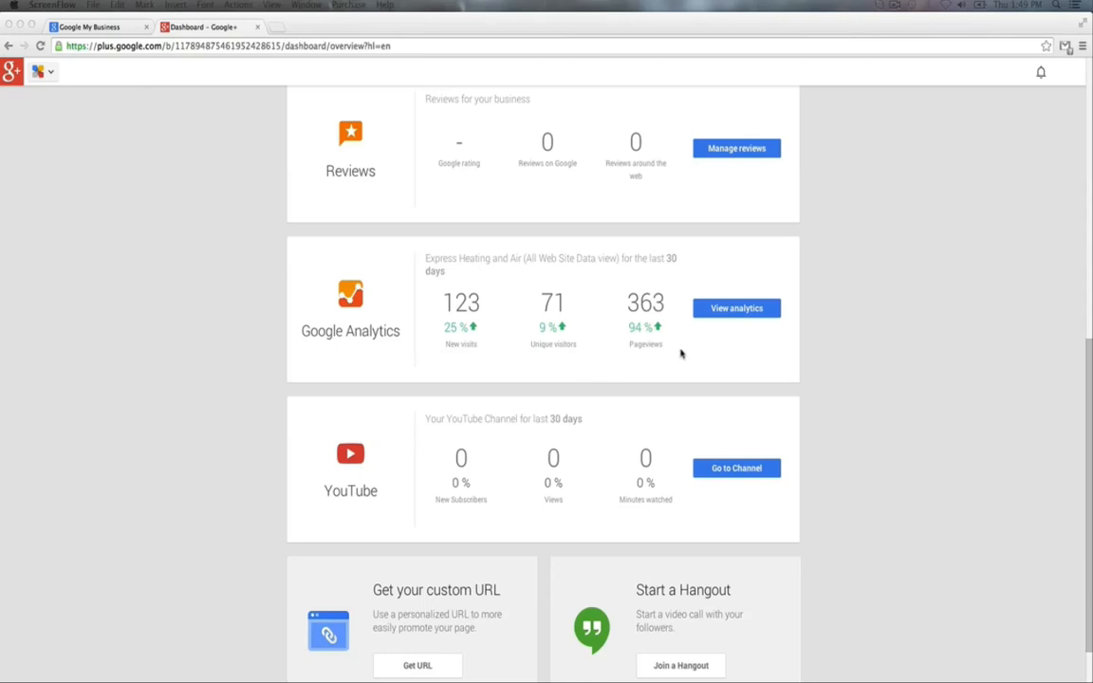
# Open the Business Info page showing 100% completion, name, address, contact and category.
pyautogui.scroll(-3)
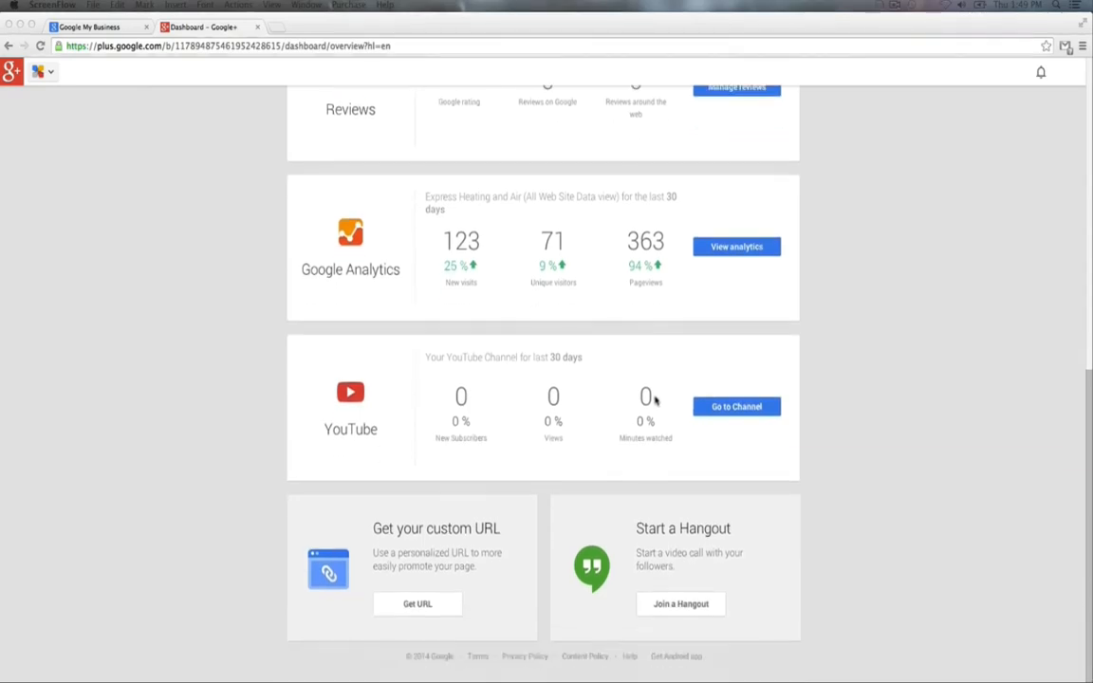
pyautogui.moveTo(474, 462)
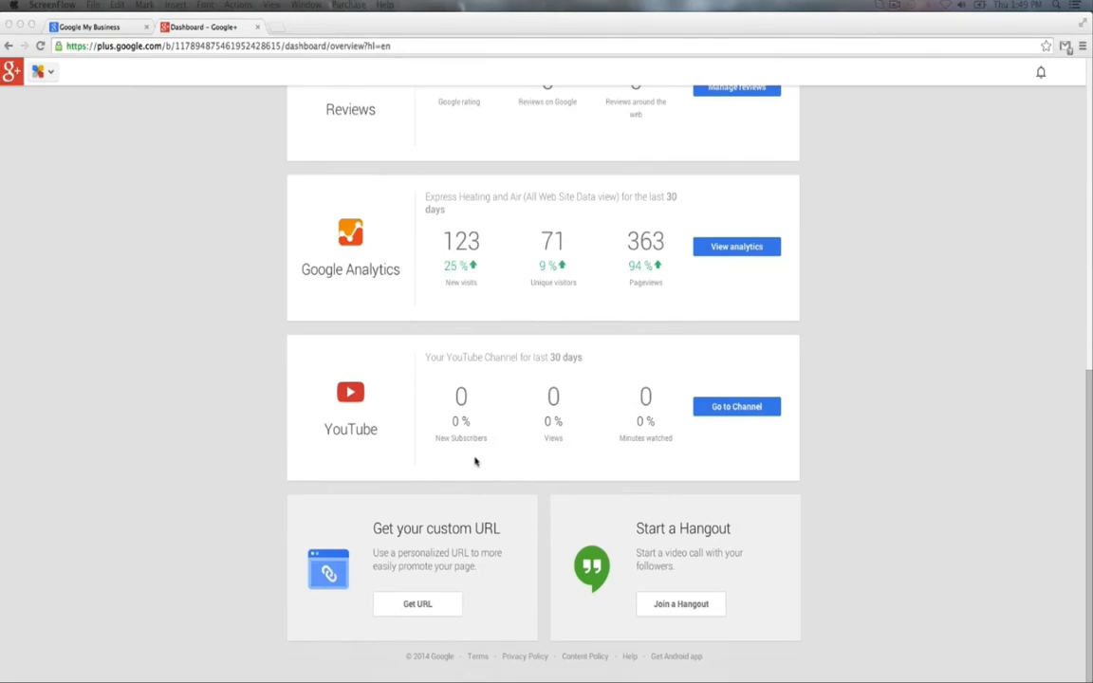
pyautogui.moveTo(666, 458)
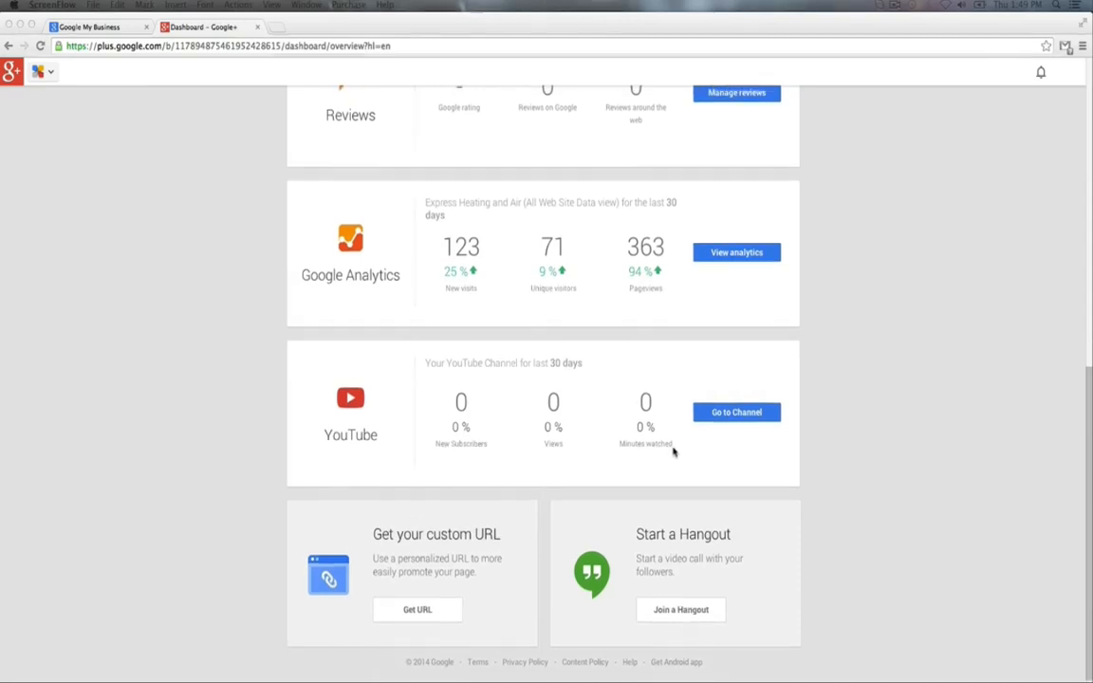
pyautogui.scroll(3)
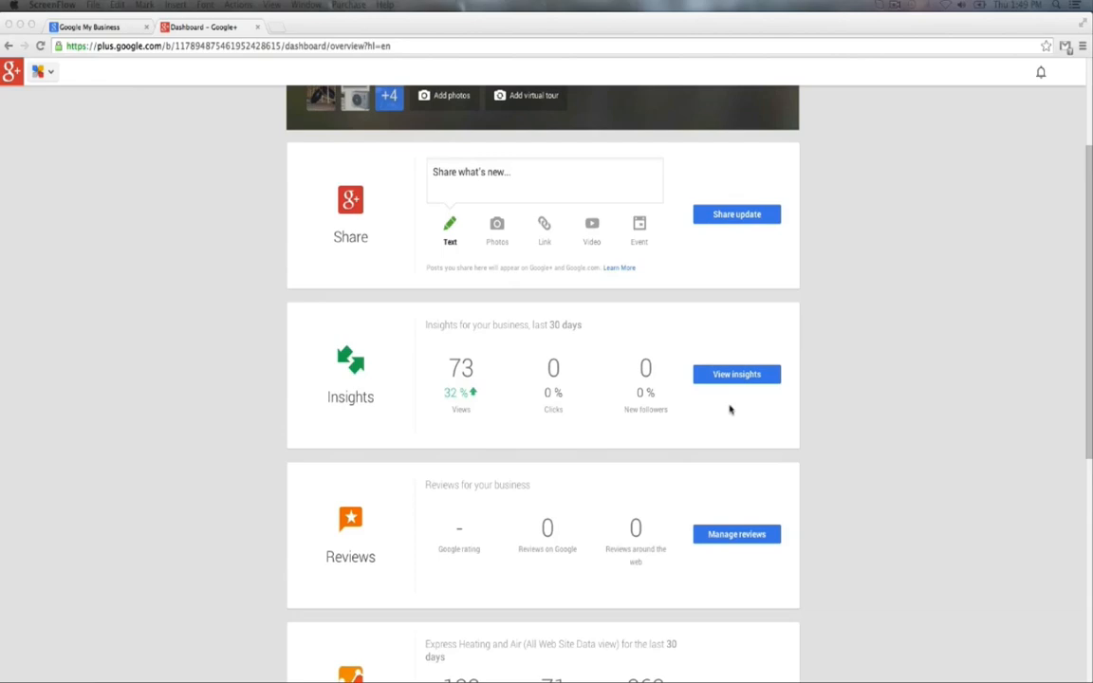
pyautogui.scroll(3)
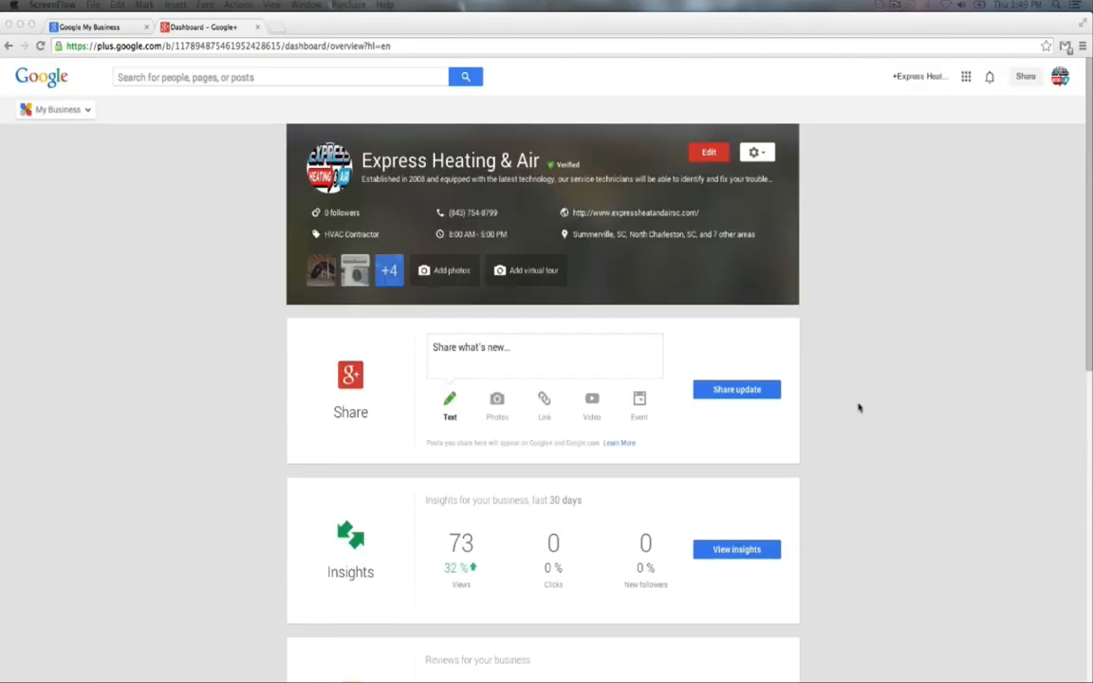
pyautogui.moveTo(966, 77)
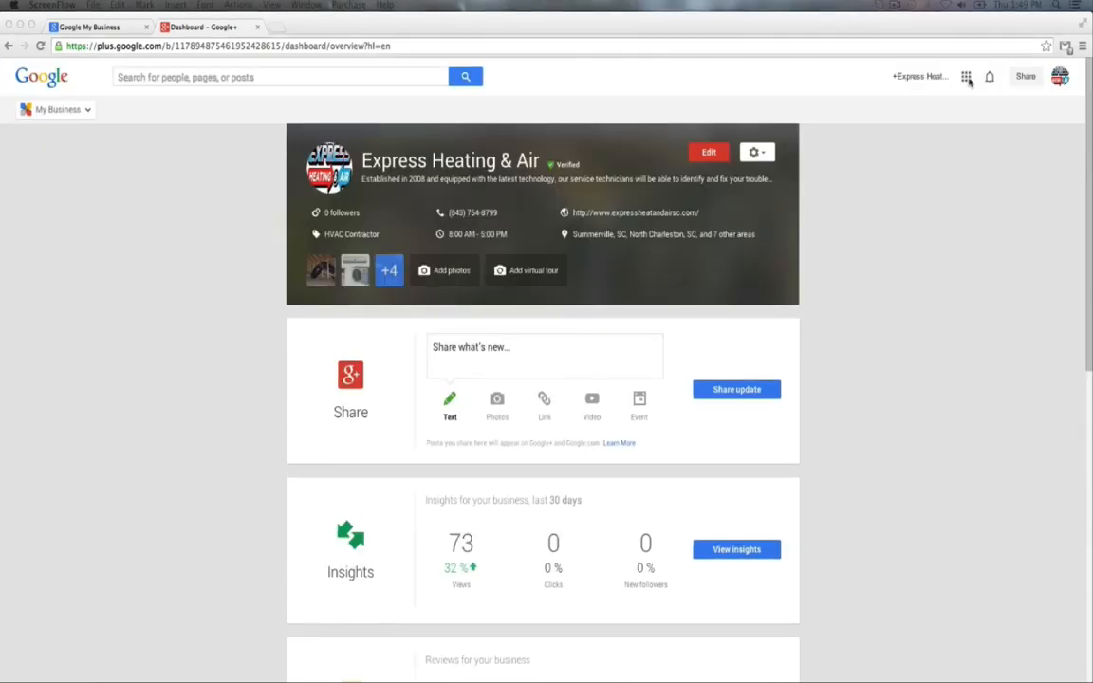
pyautogui.click(966, 77)
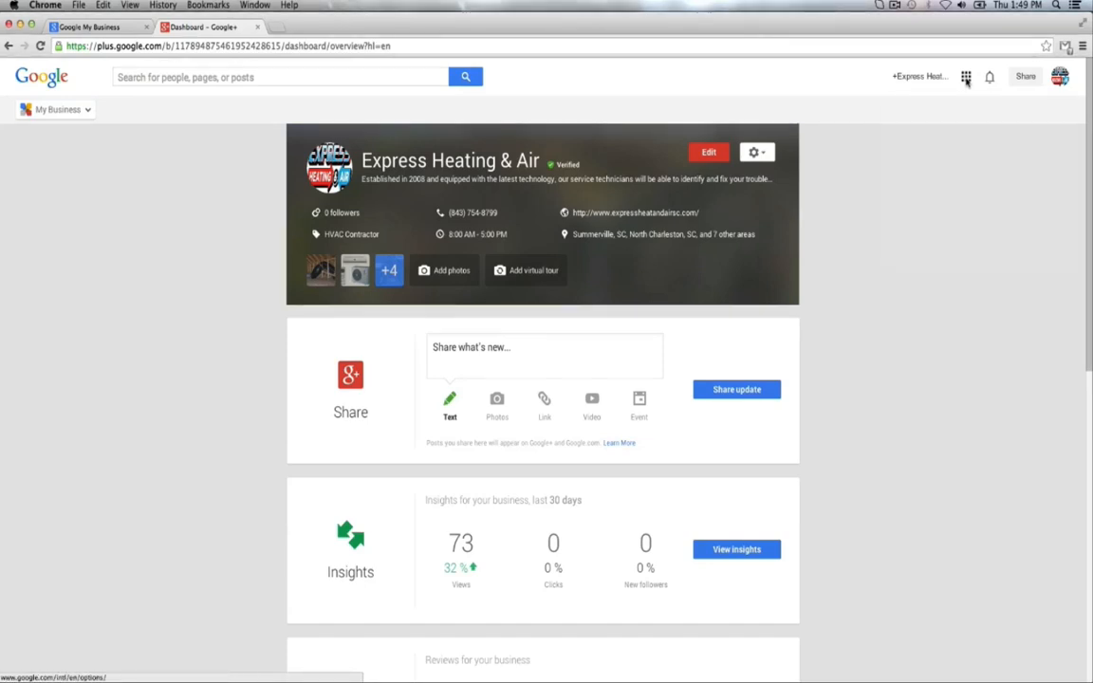
pyautogui.moveTo(696, 443)
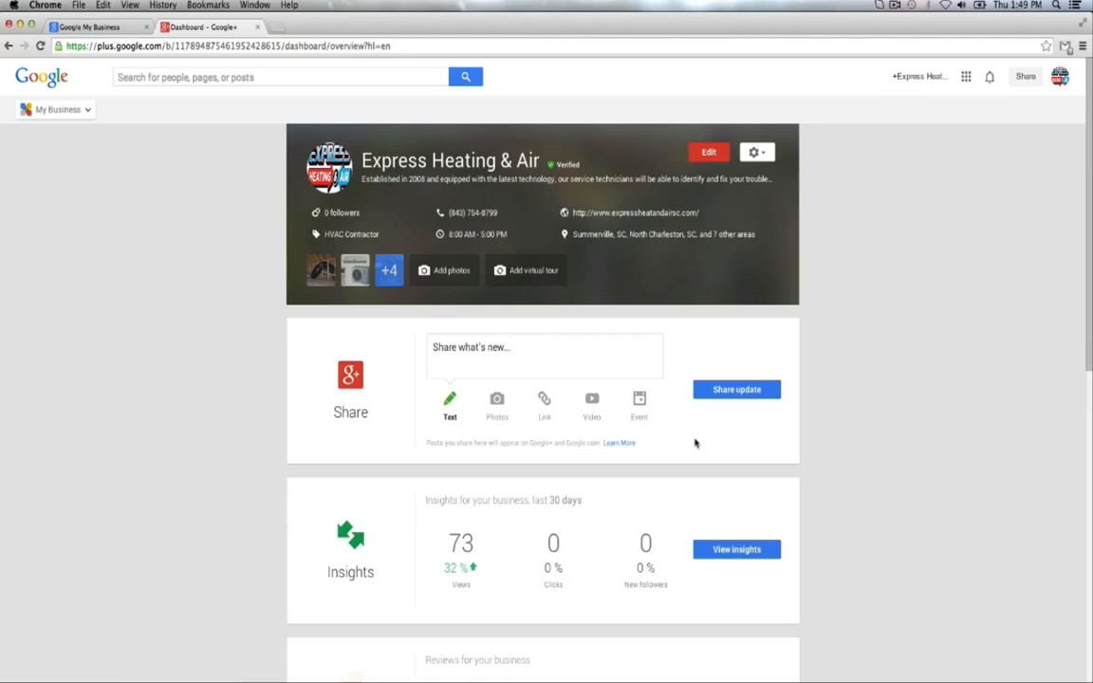
pyautogui.click(708, 152)
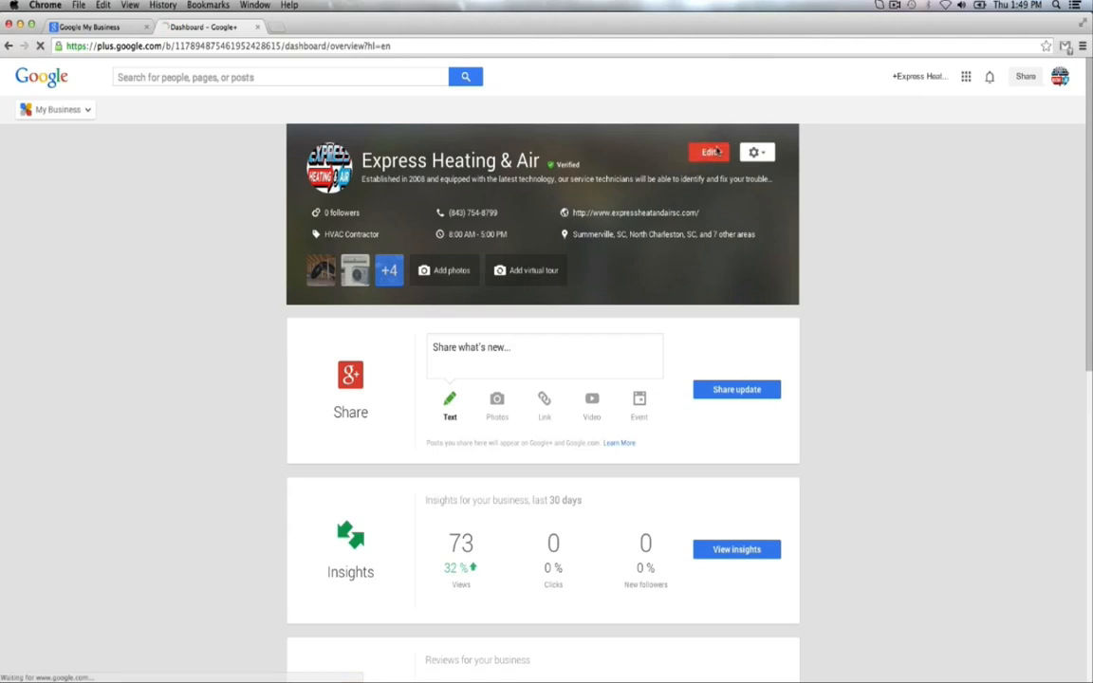
pyautogui.click(709, 152)
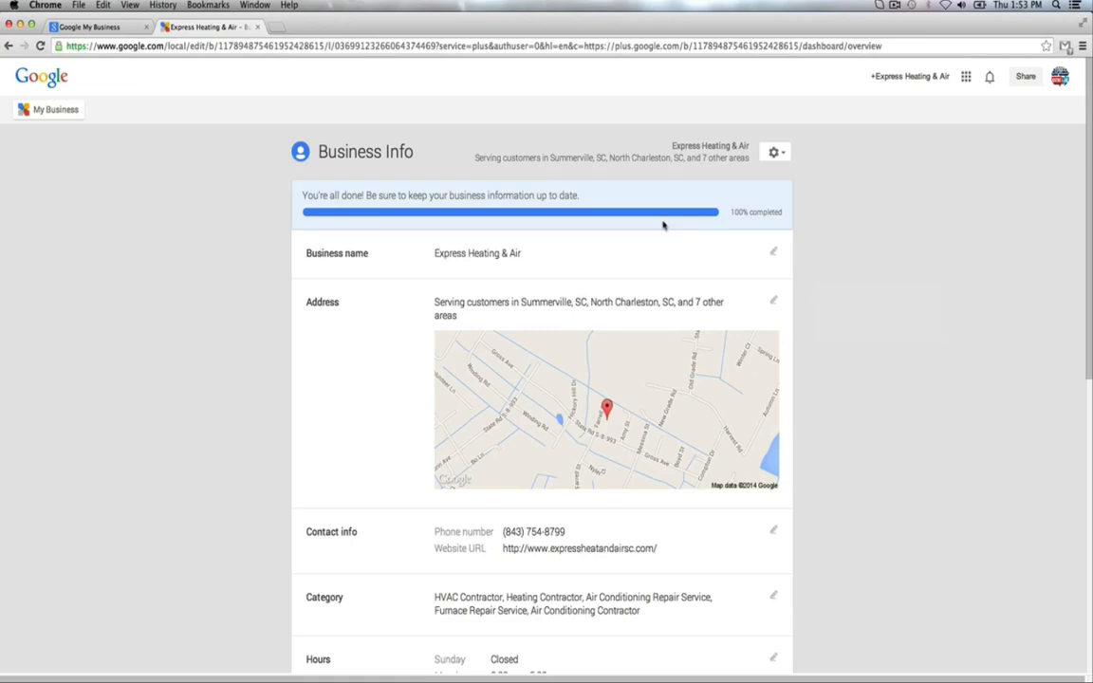
pyautogui.moveTo(747, 225)
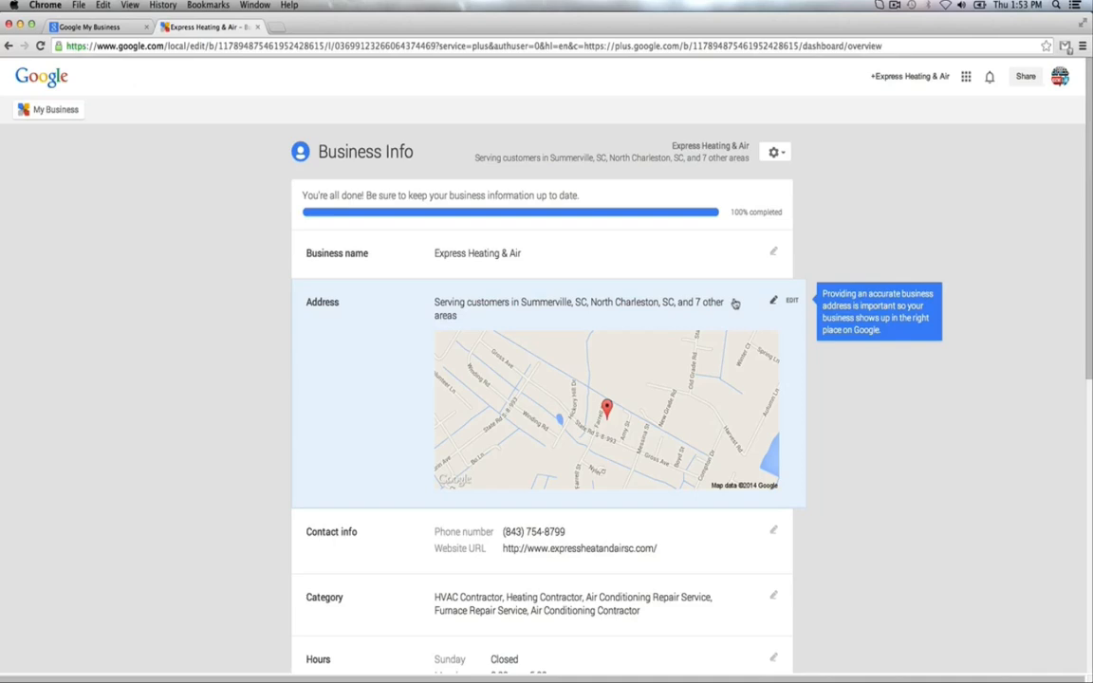
pyautogui.moveTo(668, 250)
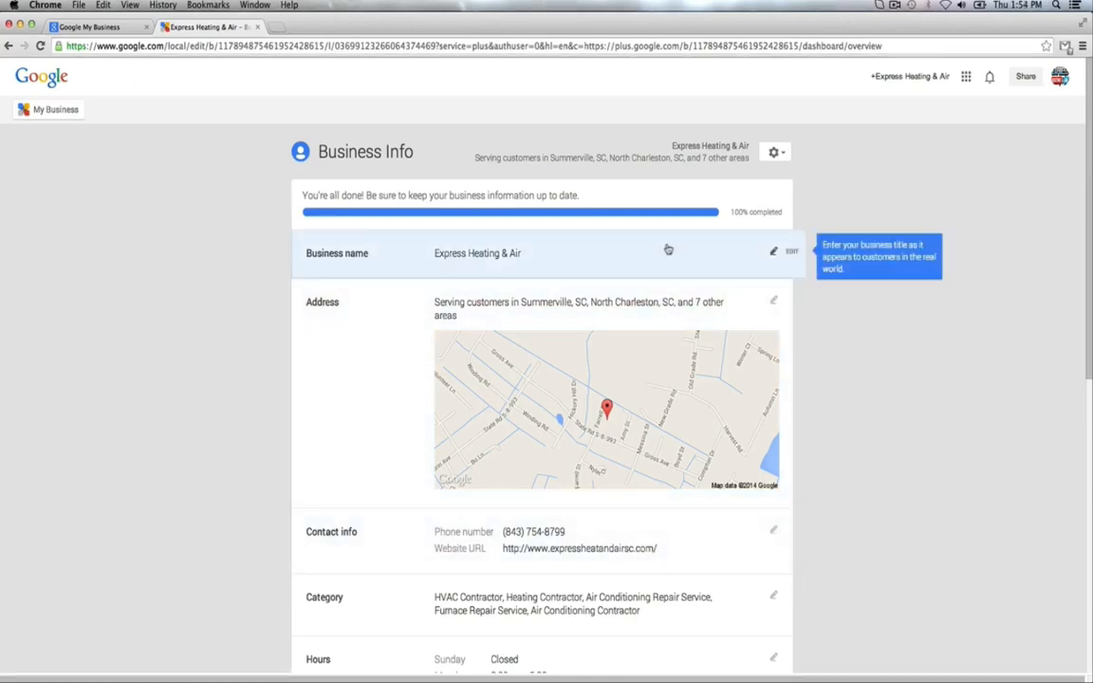
# Open the business name editor and cancel, keeping 'Express Heating & Air'.
pyautogui.click(773, 251)
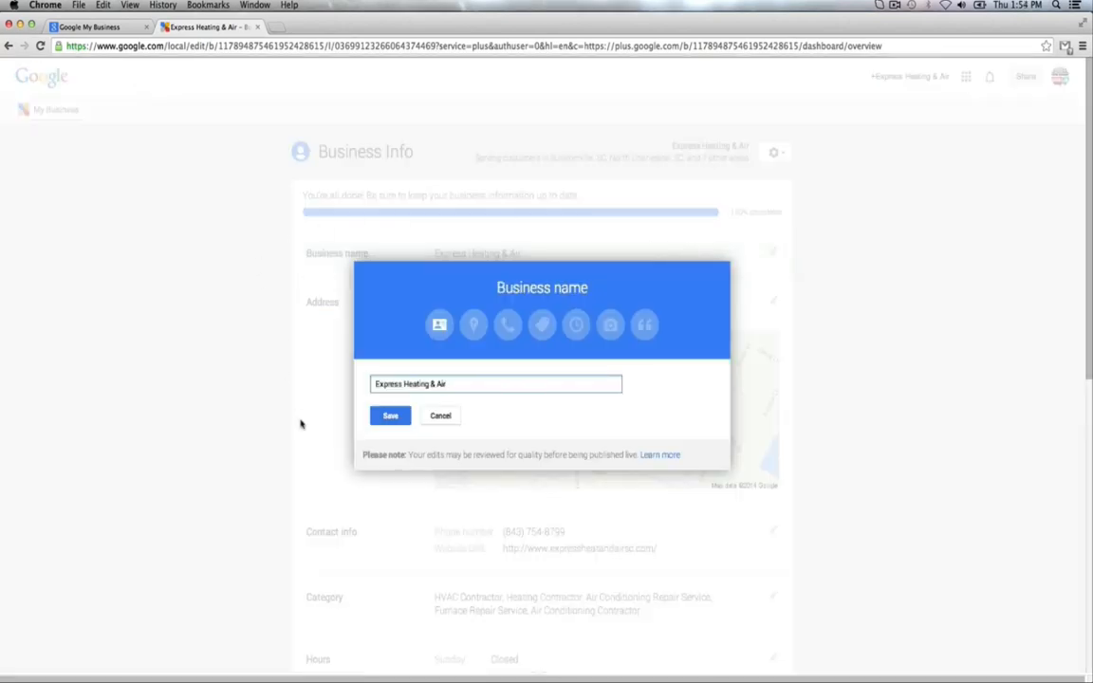
pyautogui.moveTo(569, 540)
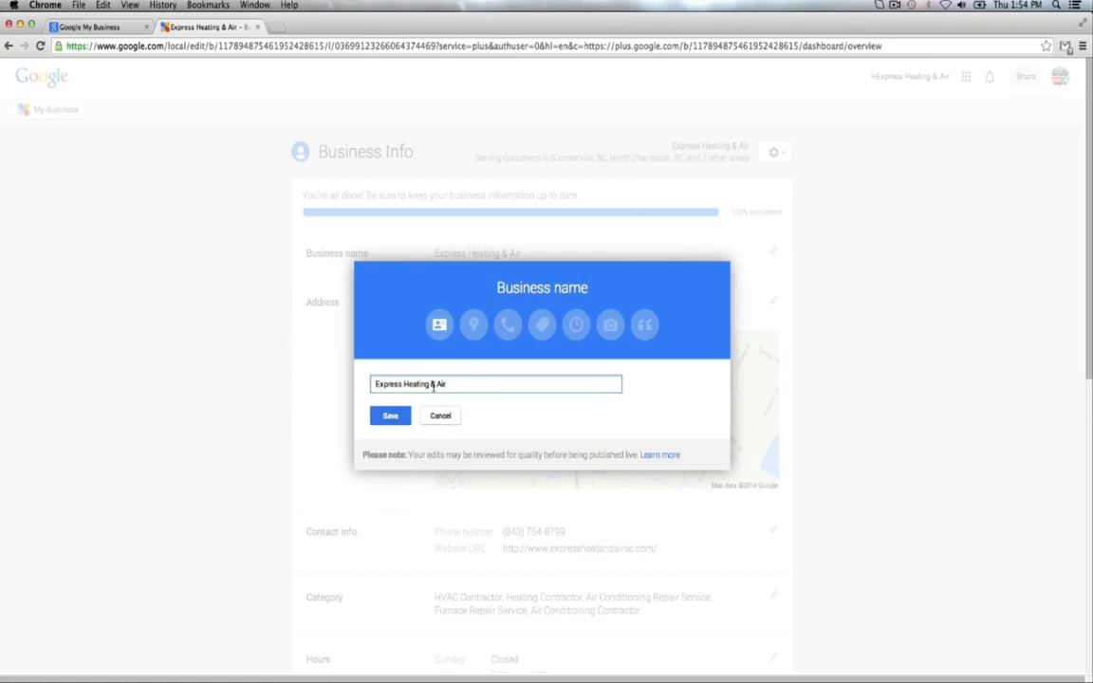
pyautogui.moveTo(440, 416)
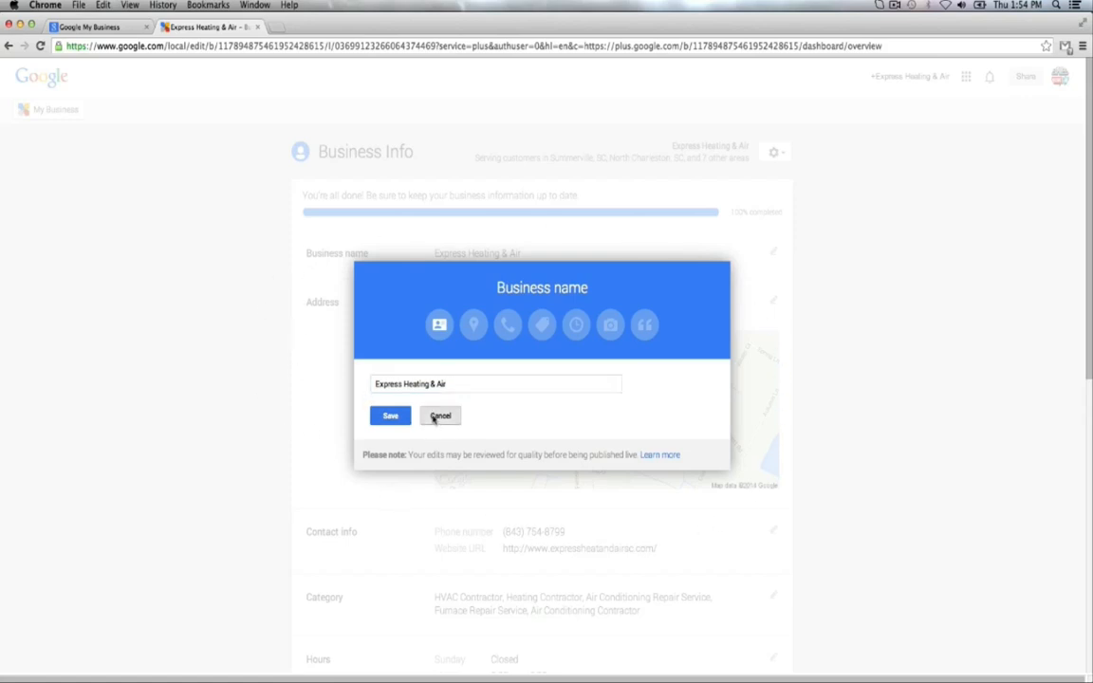
pyautogui.click(440, 415)
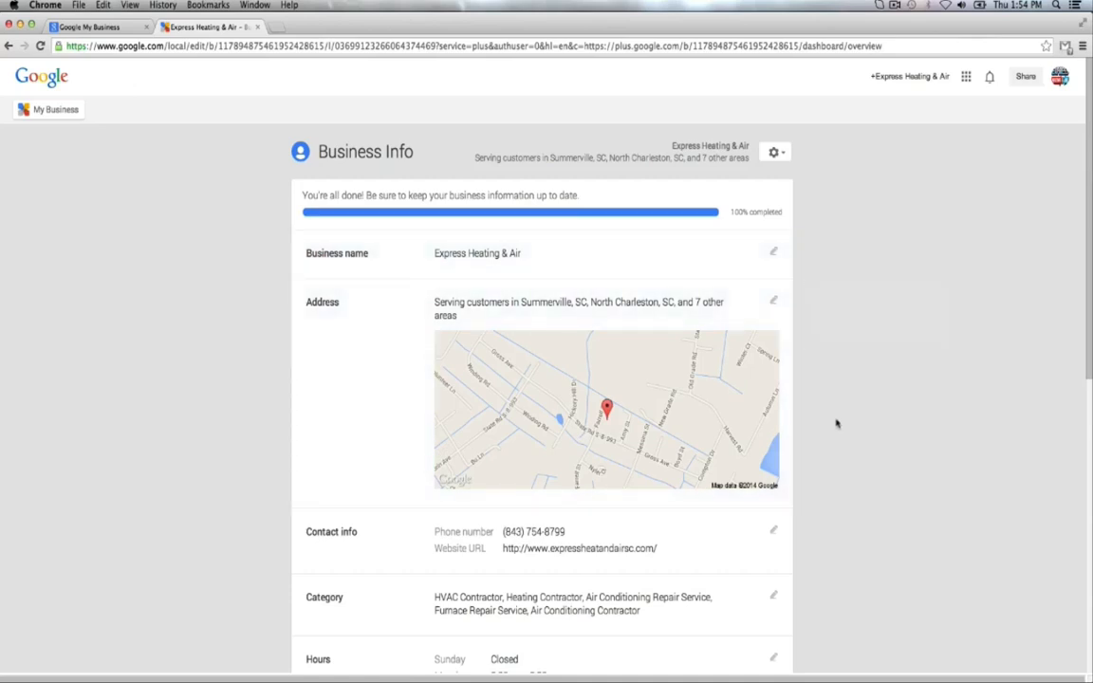
pyautogui.scroll(-3)
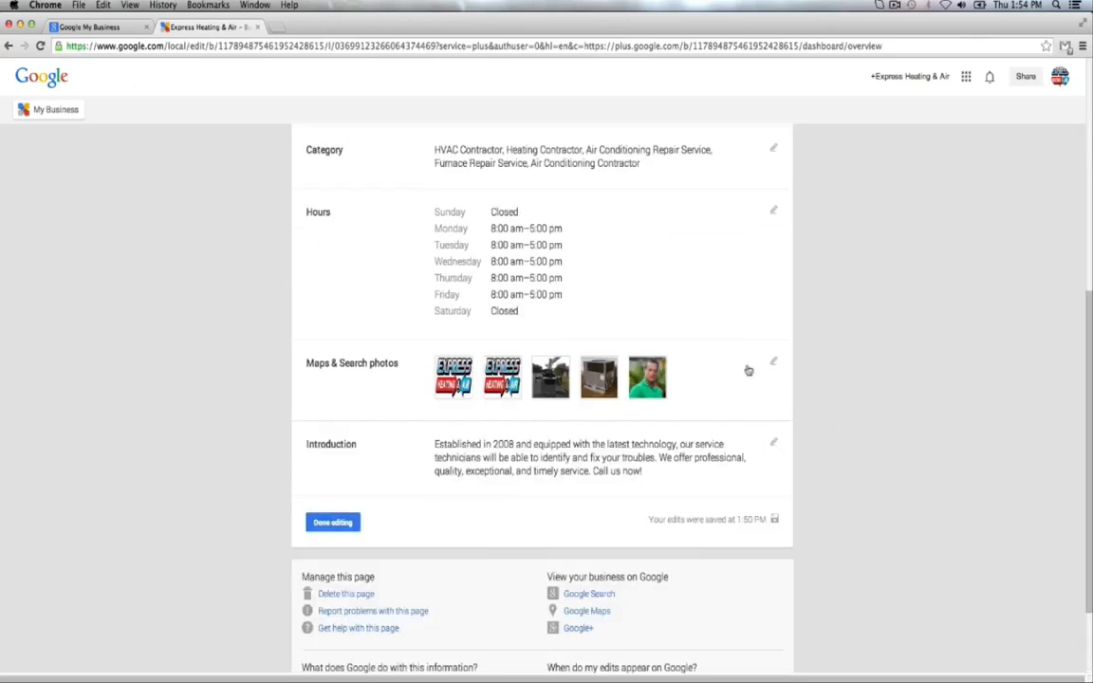
pyautogui.click(774, 210)
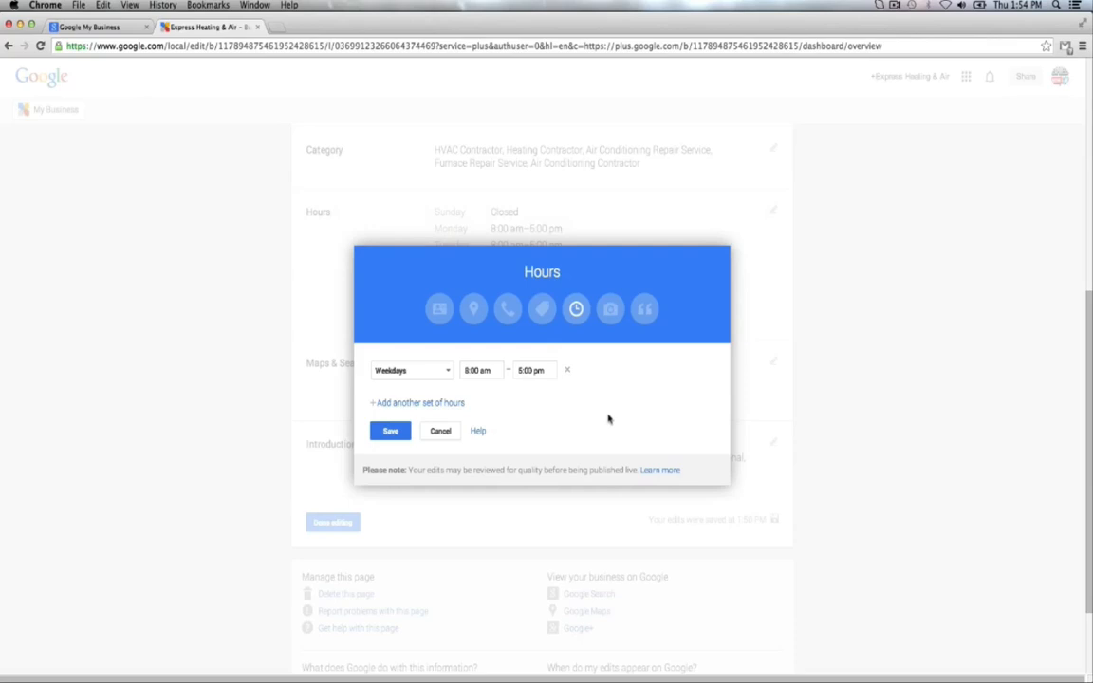
pyautogui.click(390, 431)
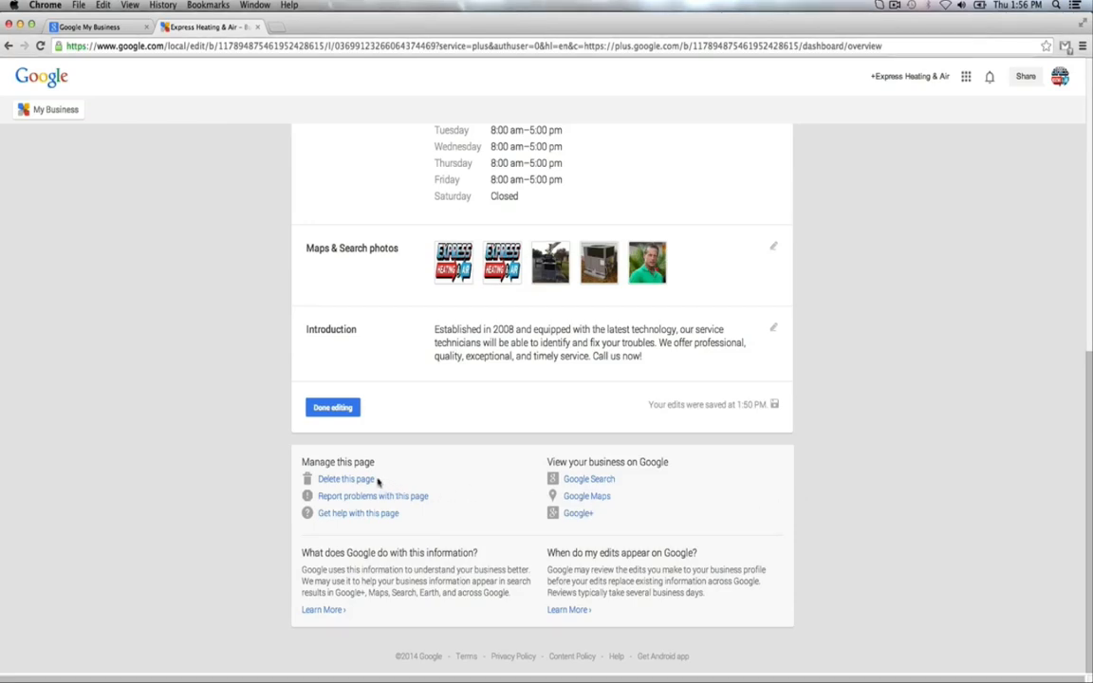
pyautogui.moveTo(420, 513)
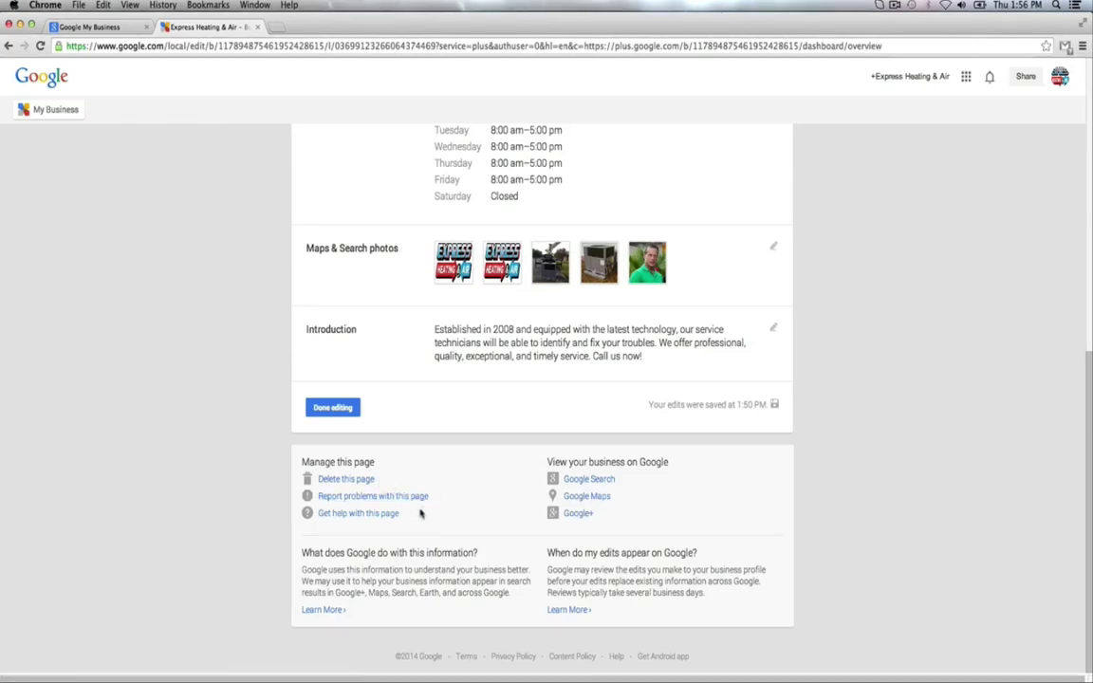
pyautogui.moveTo(476, 510)
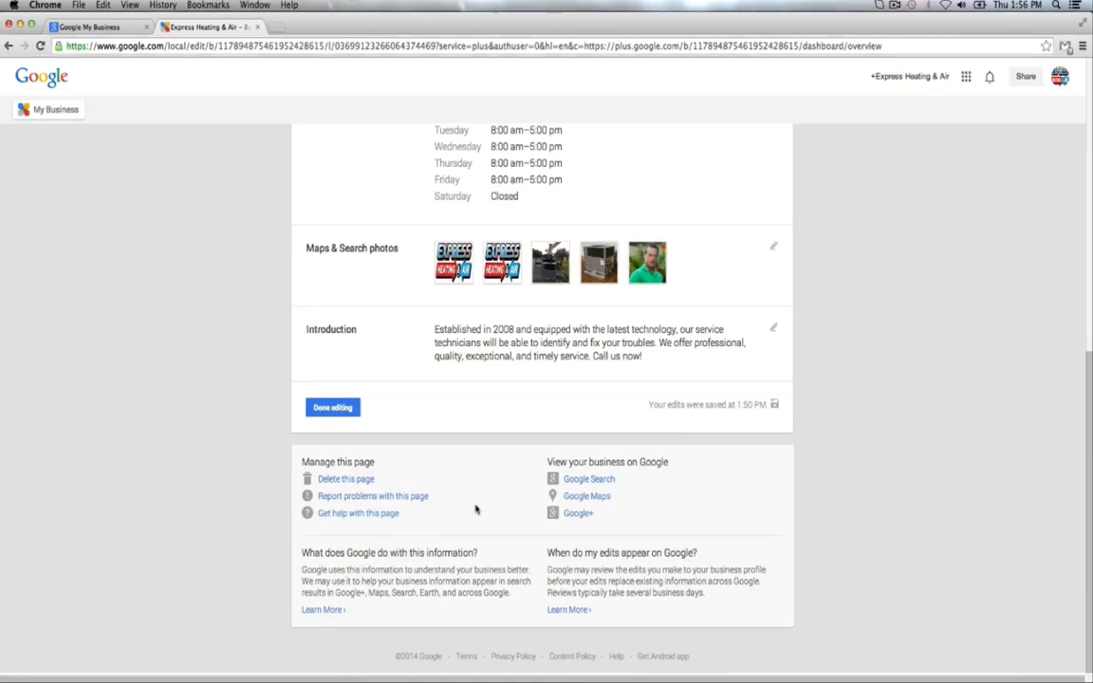
pyautogui.moveTo(617, 484)
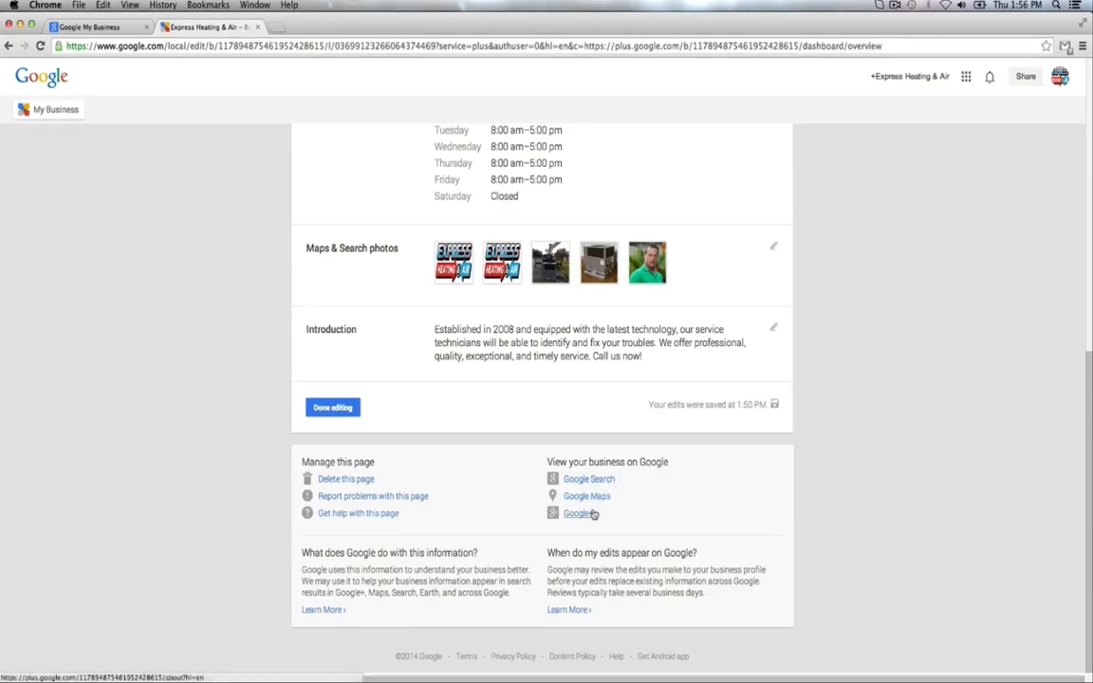
# Follow the Google+ link to the Express Heating & Air Google+ dashboard.
pyautogui.click(576, 513)
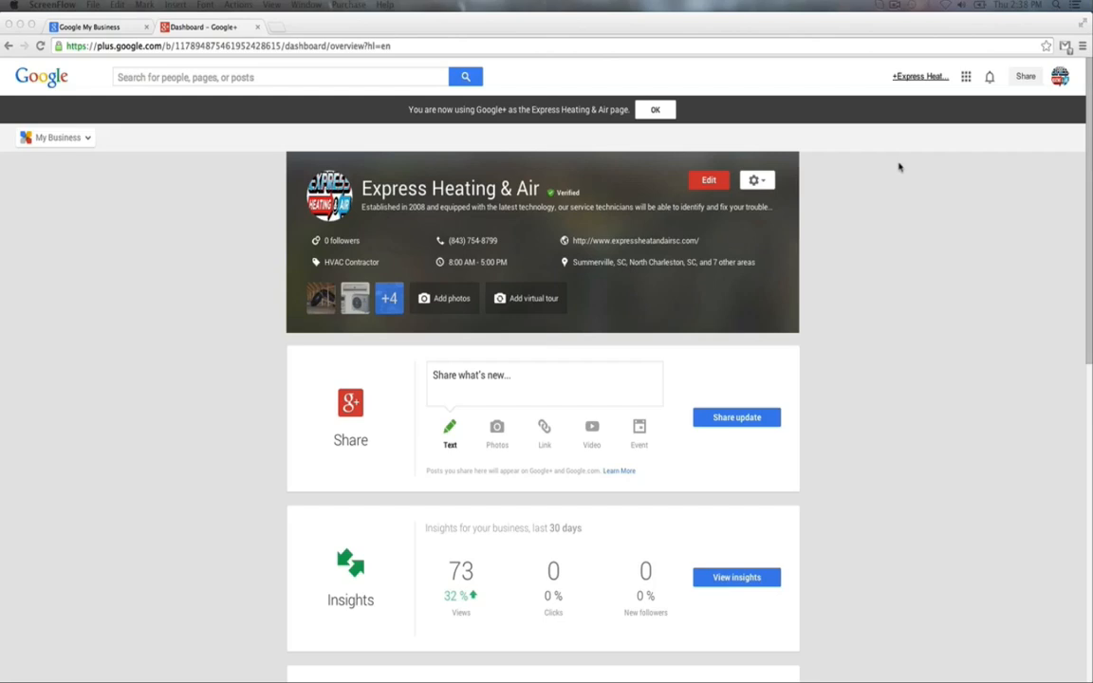
pyautogui.moveTo(903, 433)
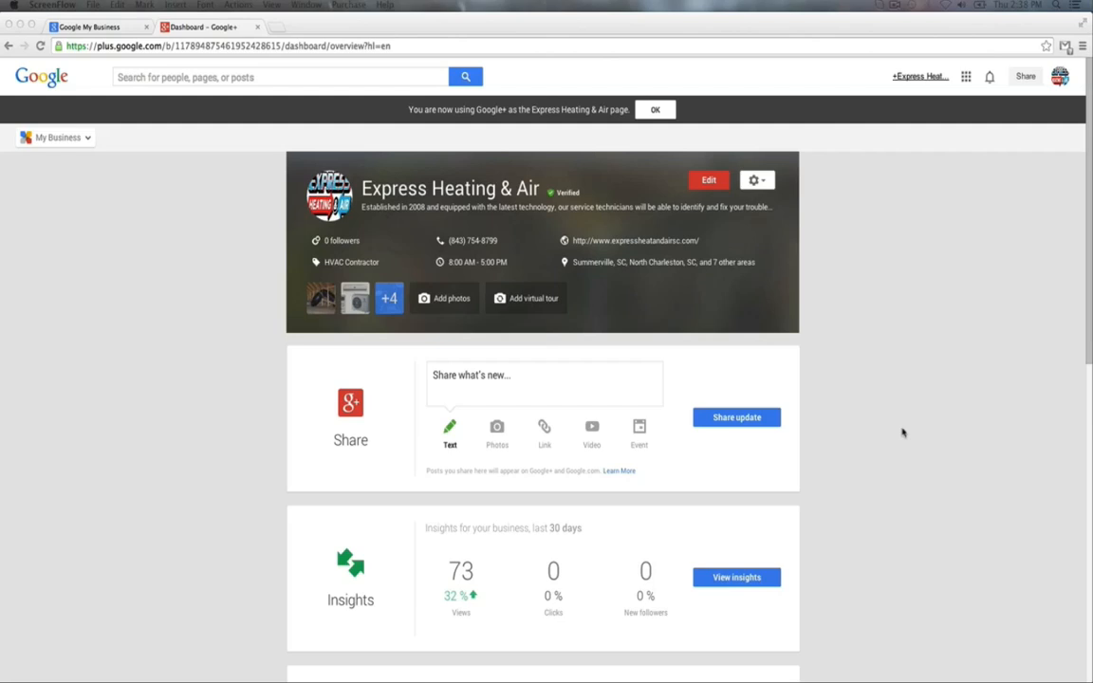
pyautogui.moveTo(938, 463)
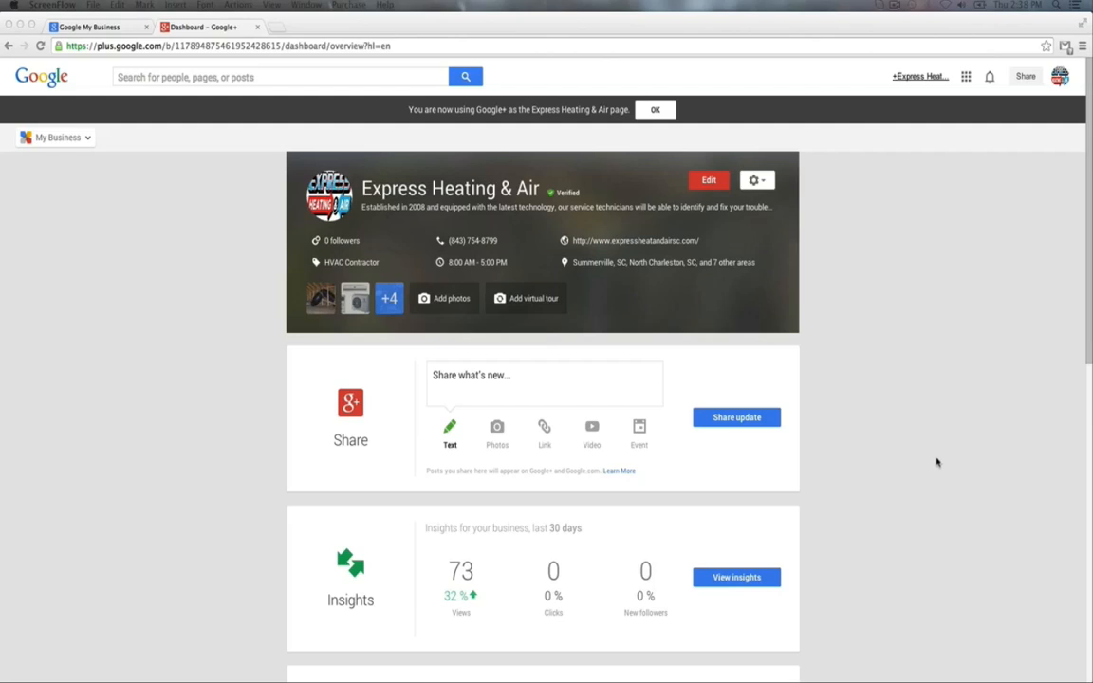
pyautogui.moveTo(898, 469)
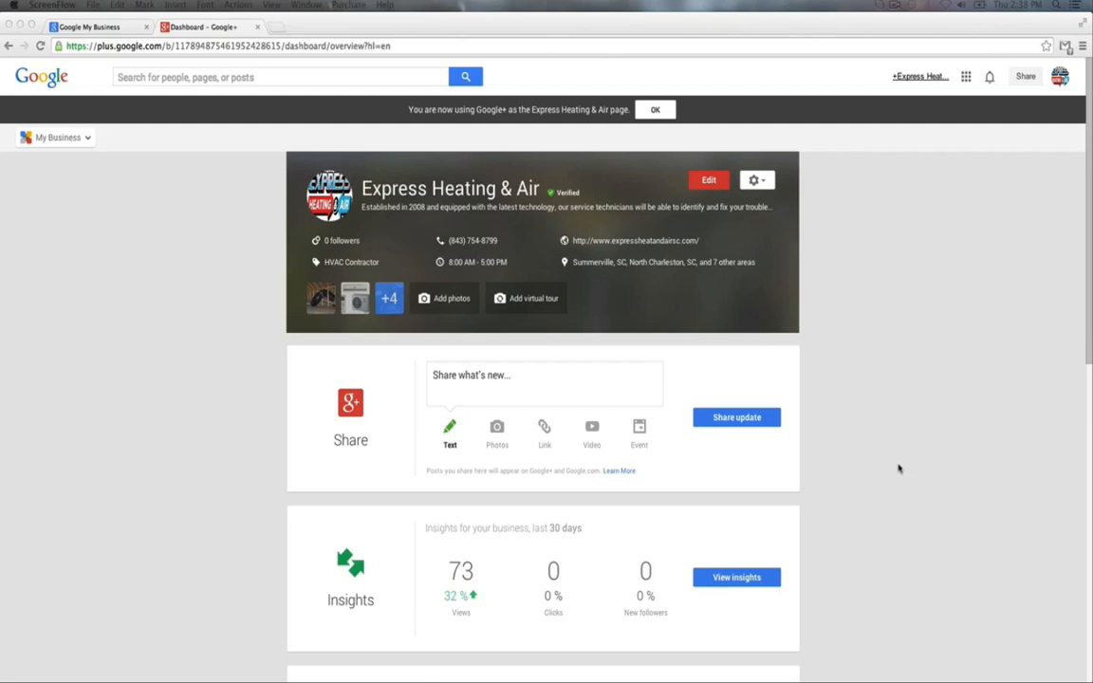
pyautogui.moveTo(822, 435)
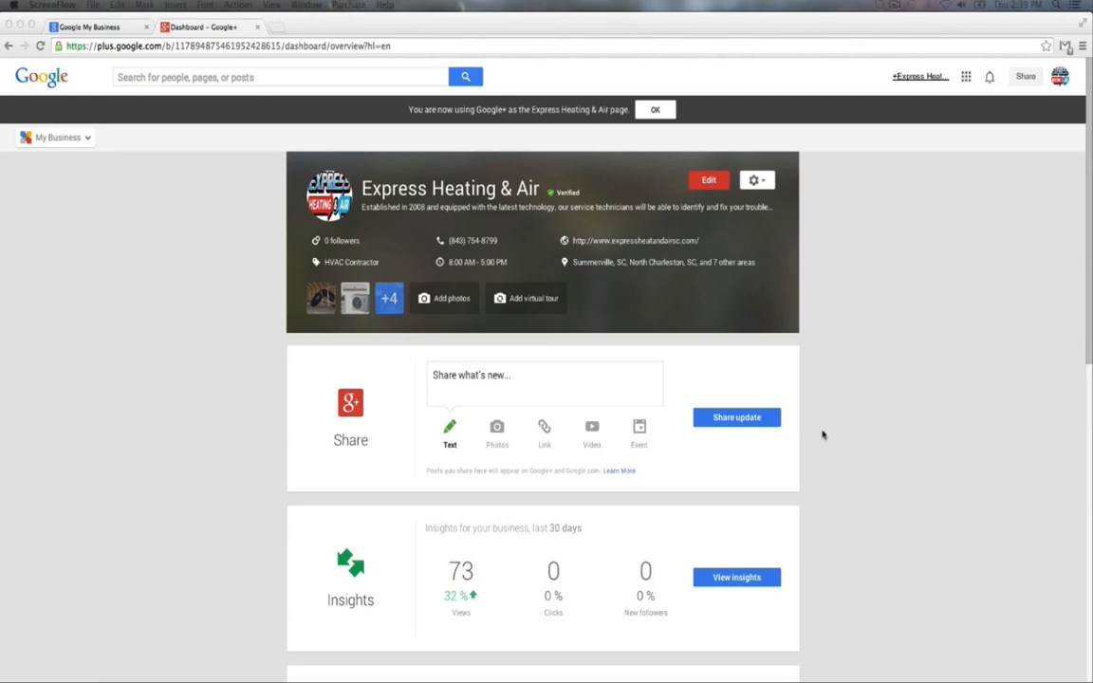
pyautogui.moveTo(664, 397)
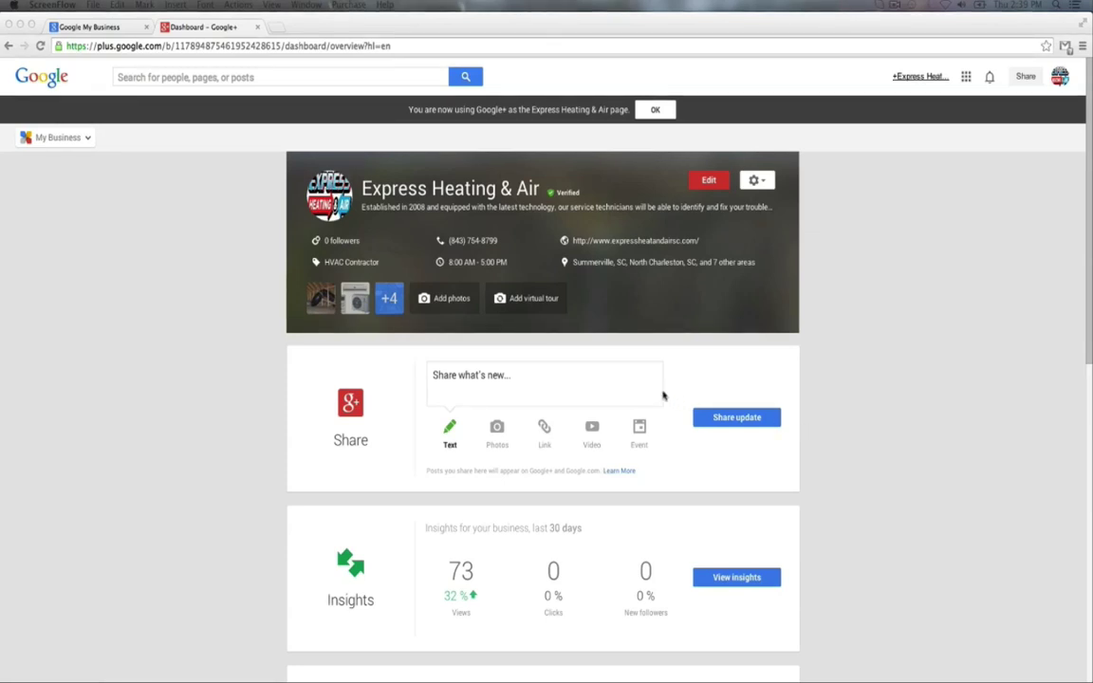
pyautogui.moveTo(627, 376)
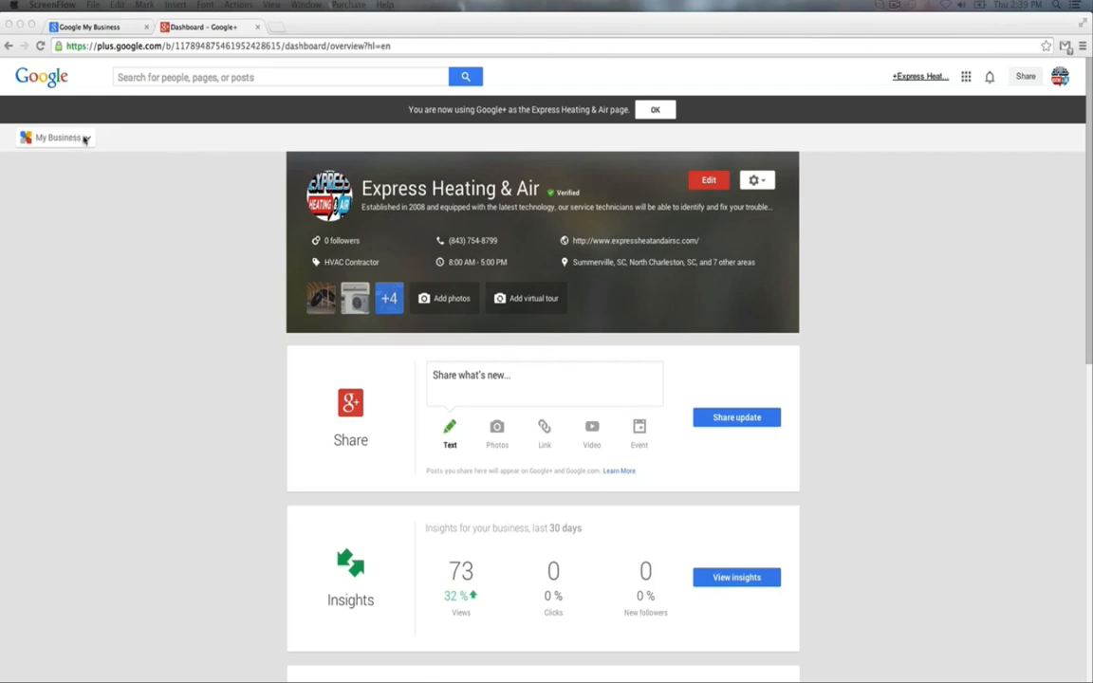
# Open the My Business dropdown listing Google+ Page, Stream, People and Photos.
pyautogui.click(54, 138)
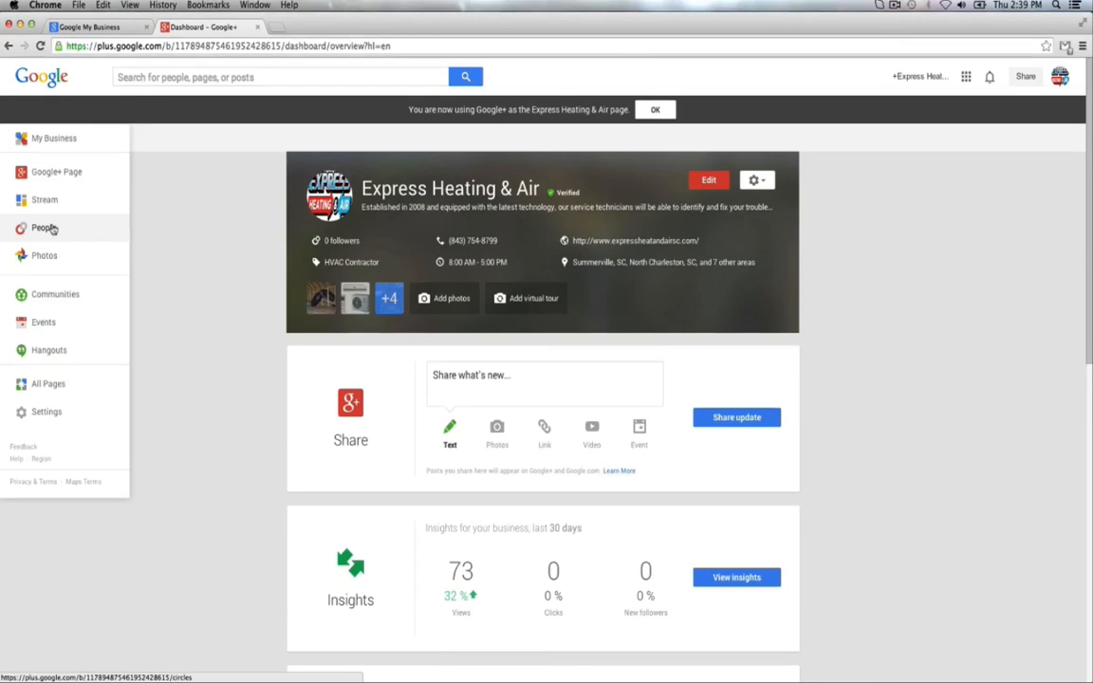
pyautogui.moveTo(45, 256)
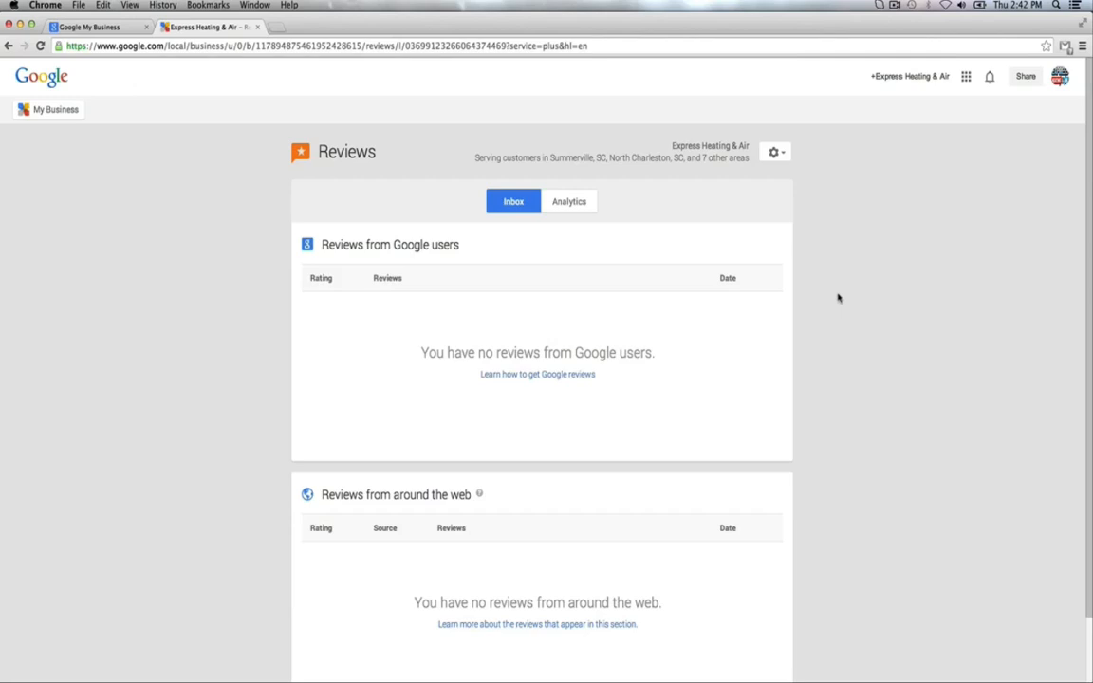
pyautogui.moveTo(398, 319)
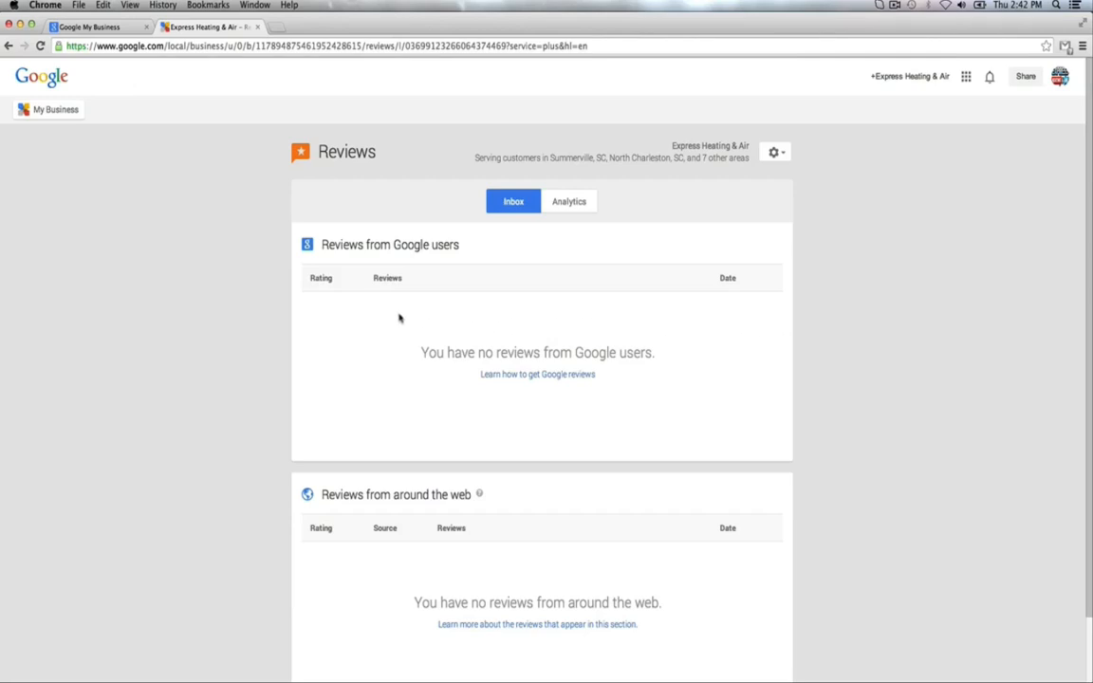
pyautogui.moveTo(283, 541)
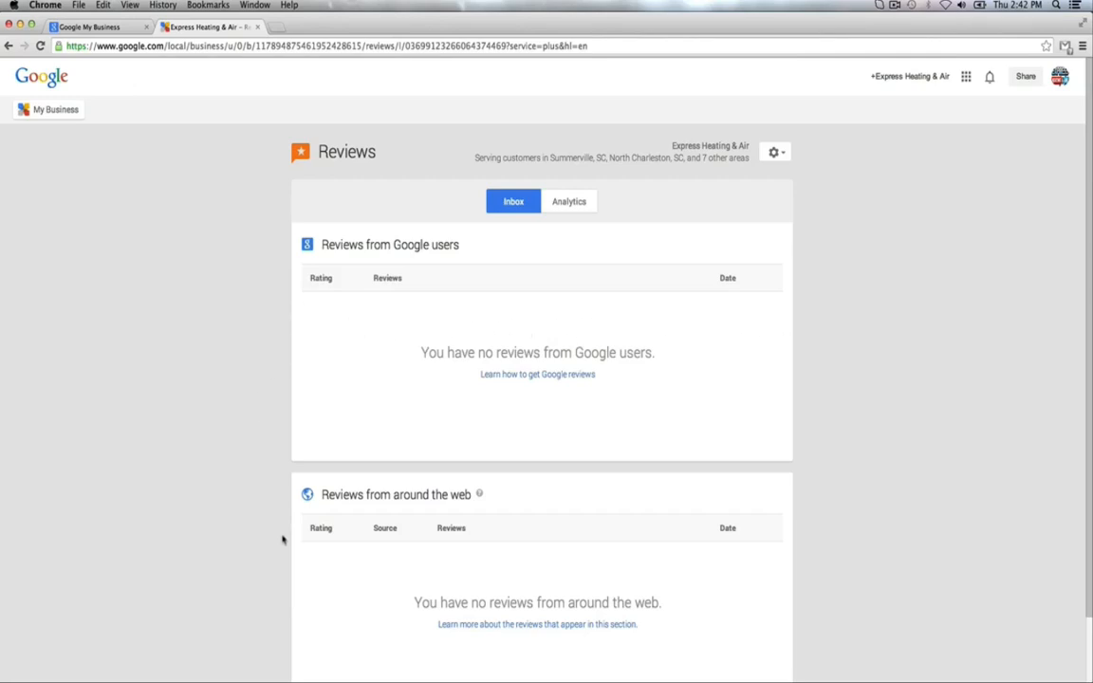
pyautogui.moveTo(725, 615)
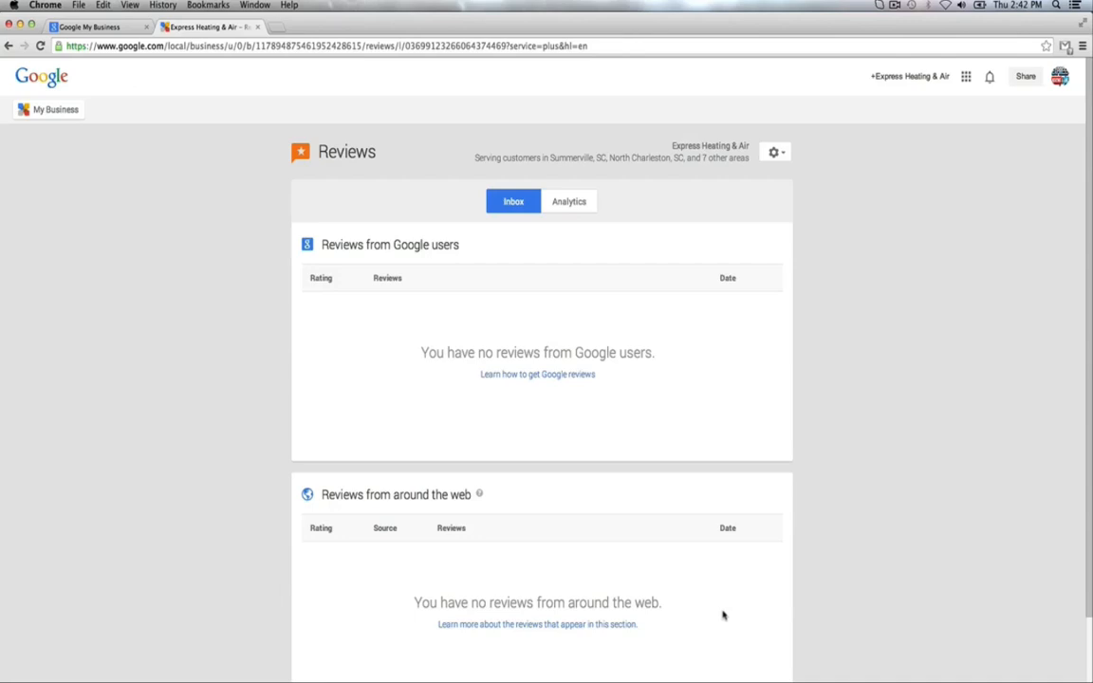
pyautogui.moveTo(371, 340)
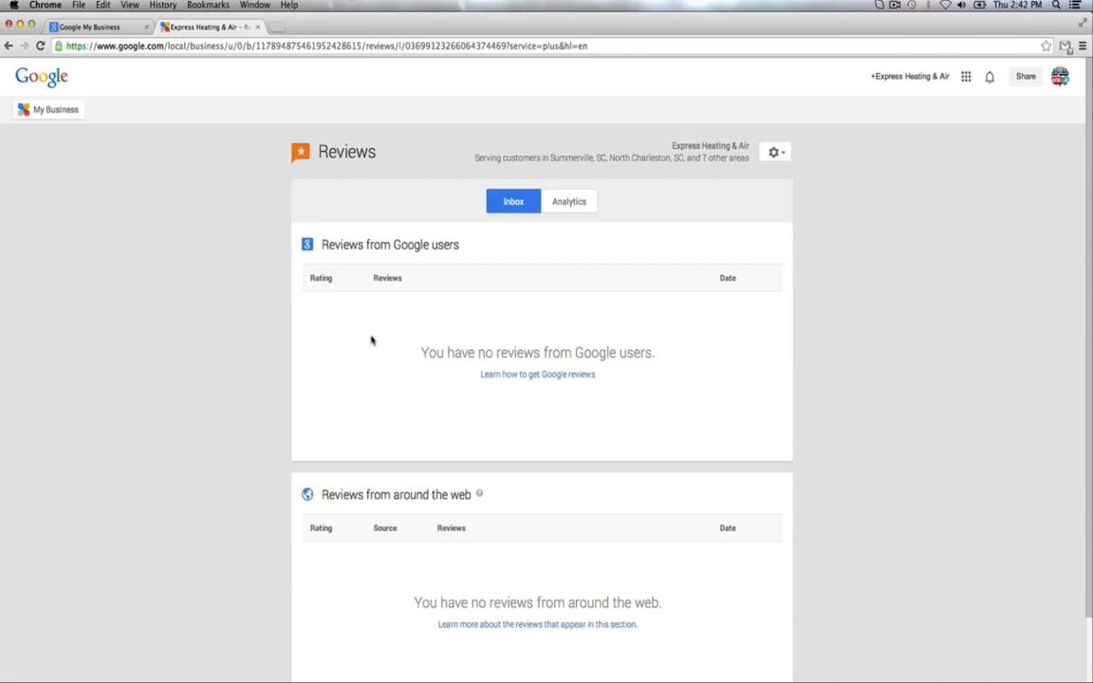
pyautogui.moveTo(668, 352)
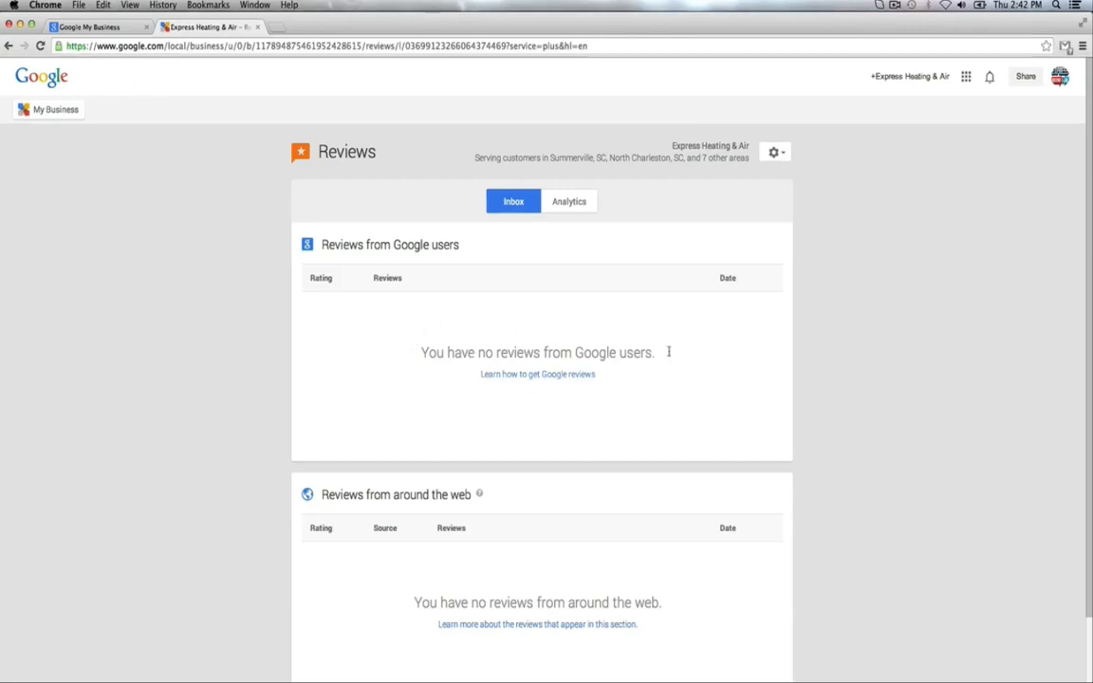
pyautogui.moveTo(680, 396)
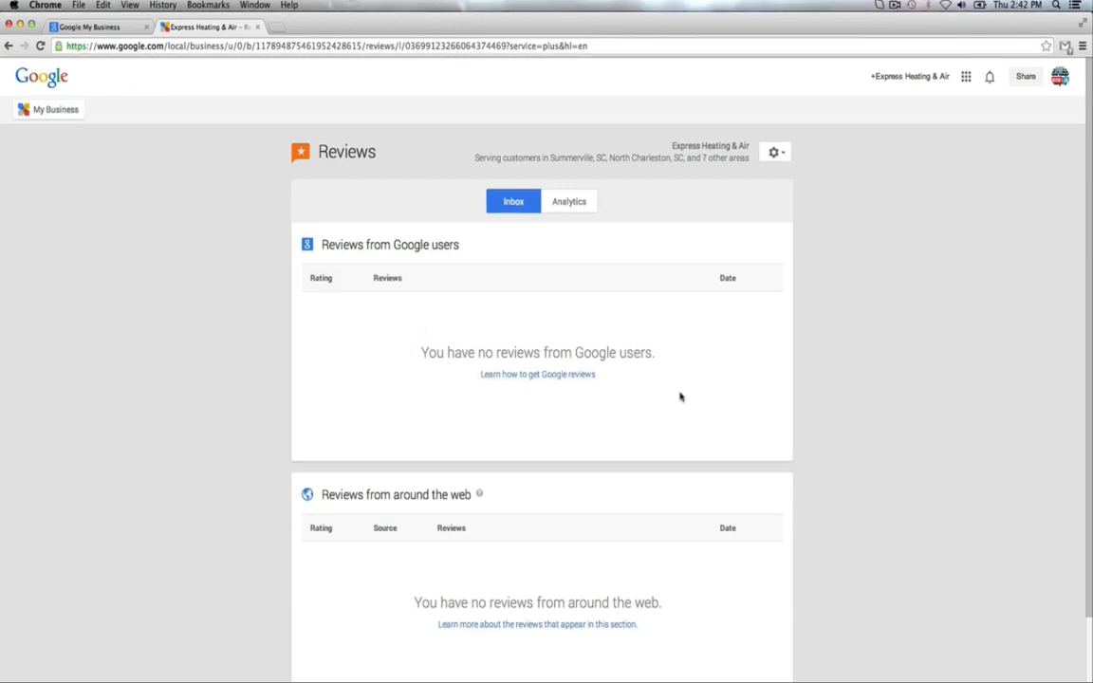
pyautogui.moveTo(633, 337)
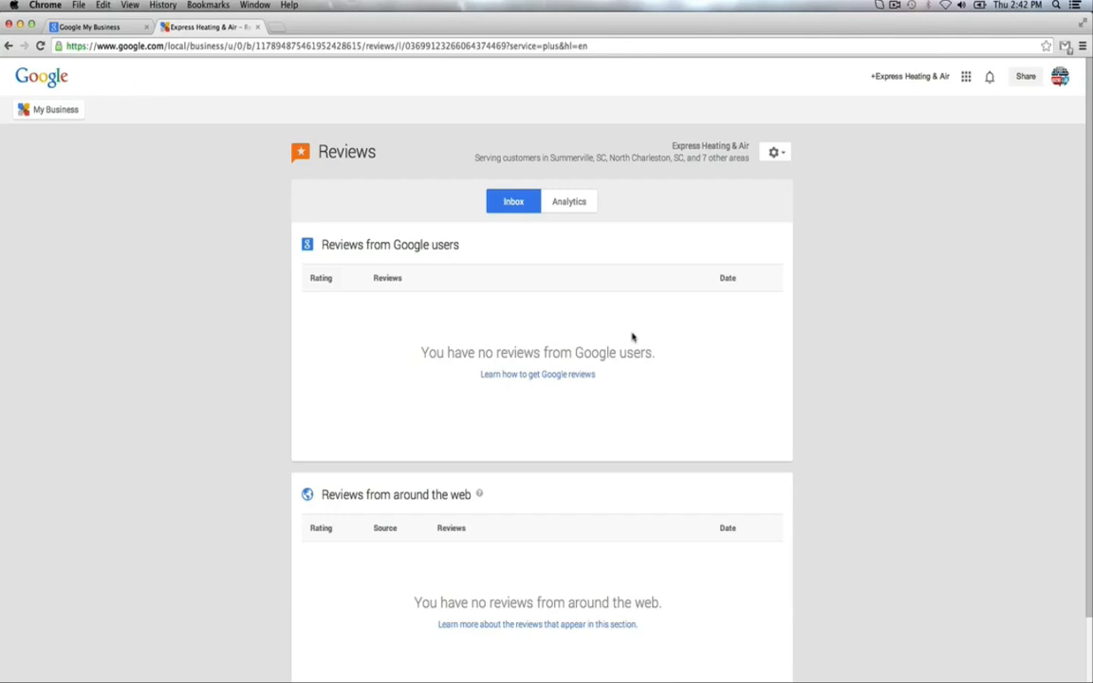
pyautogui.moveTo(638, 338)
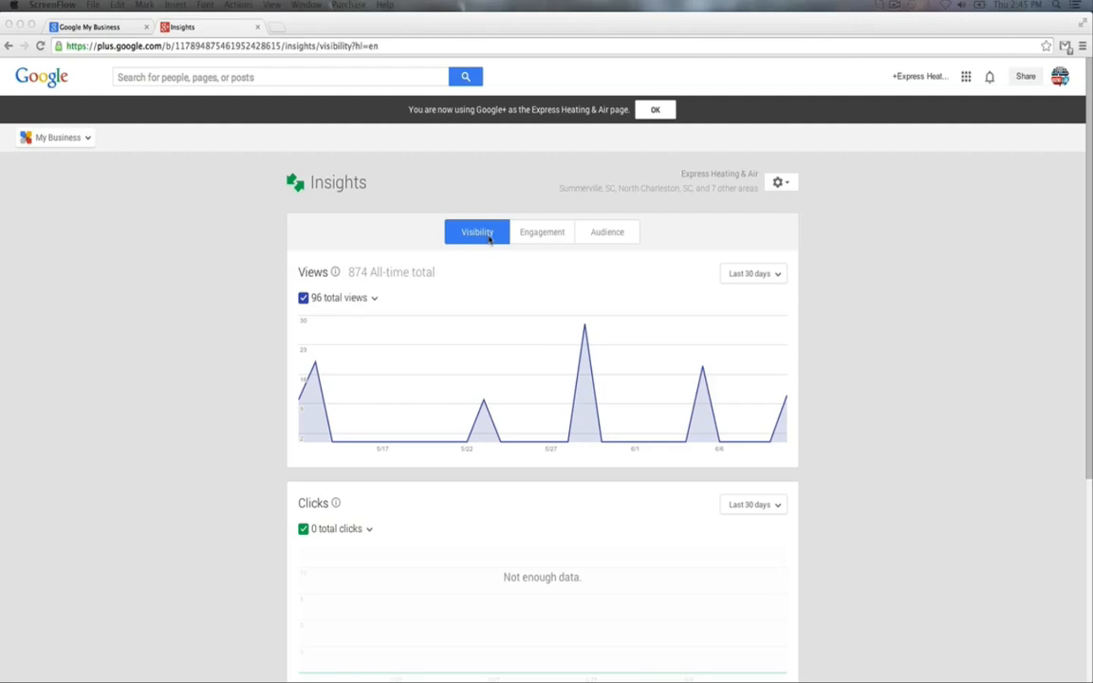
pyautogui.moveTo(541, 232)
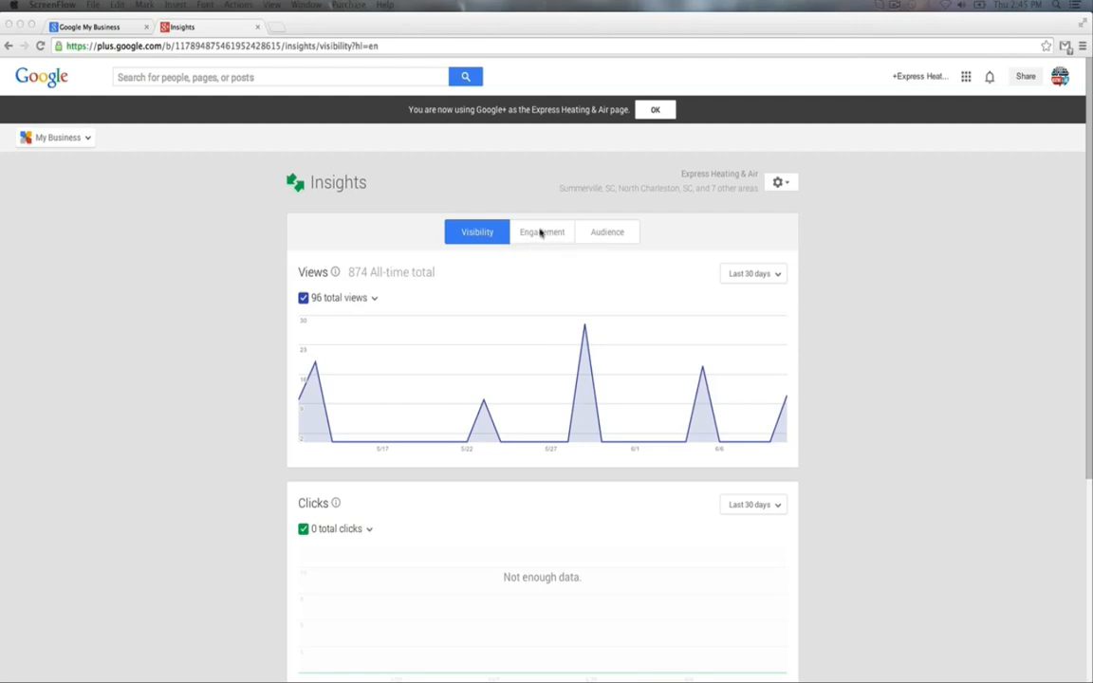
pyautogui.moveTo(309, 243)
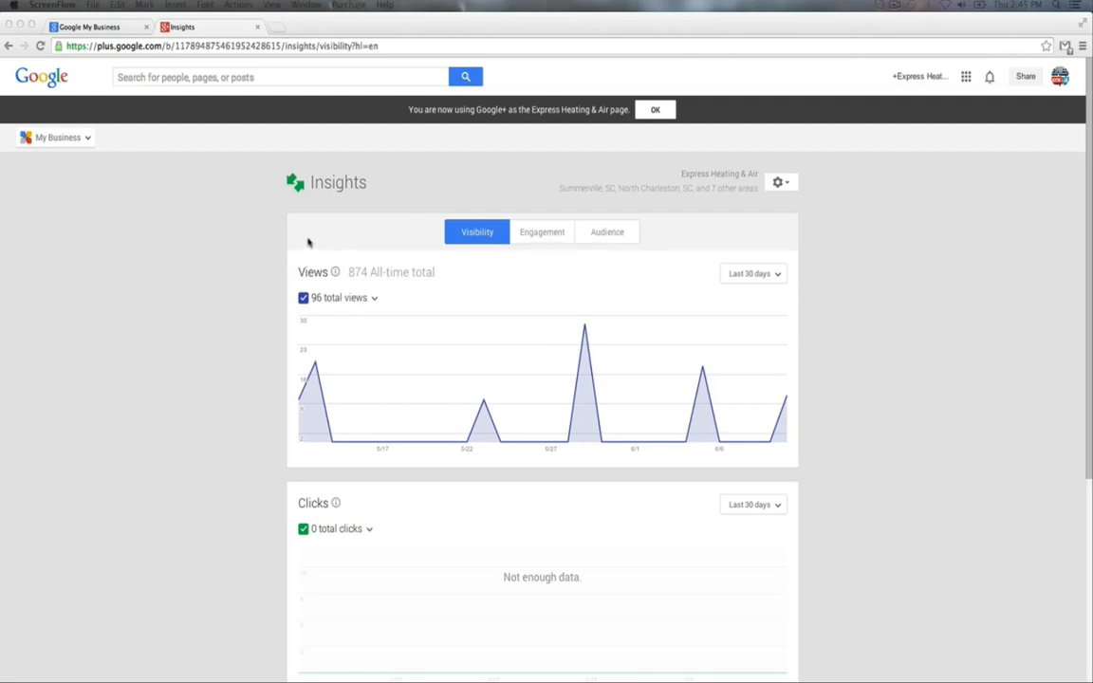
pyautogui.moveTo(382, 327)
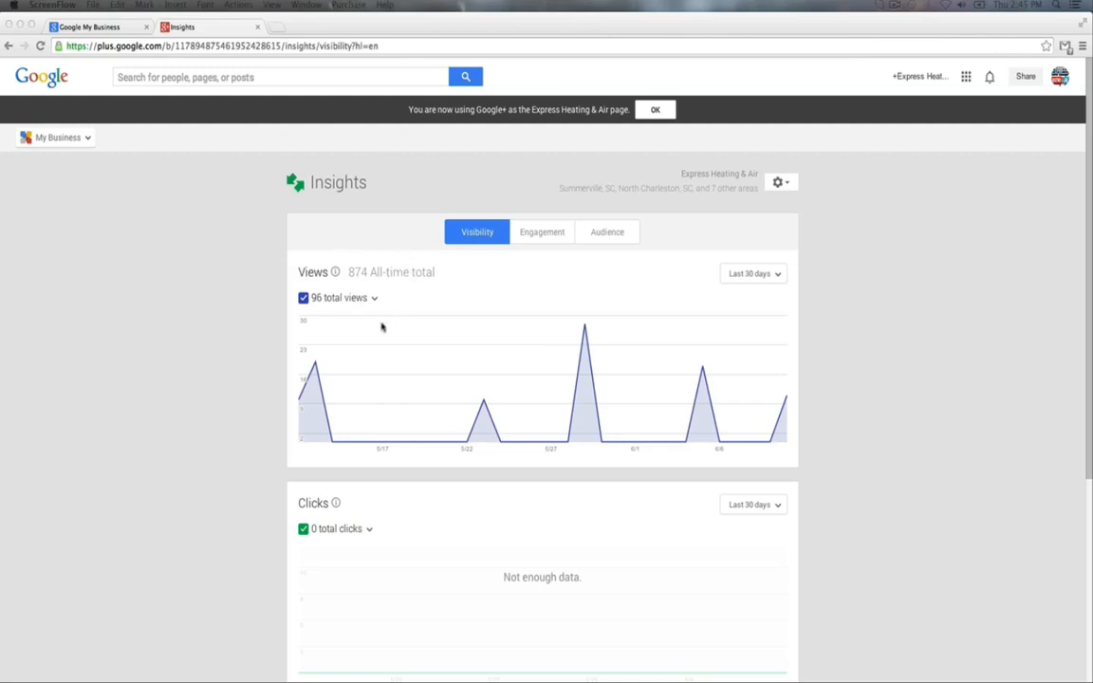
pyautogui.moveTo(404, 339)
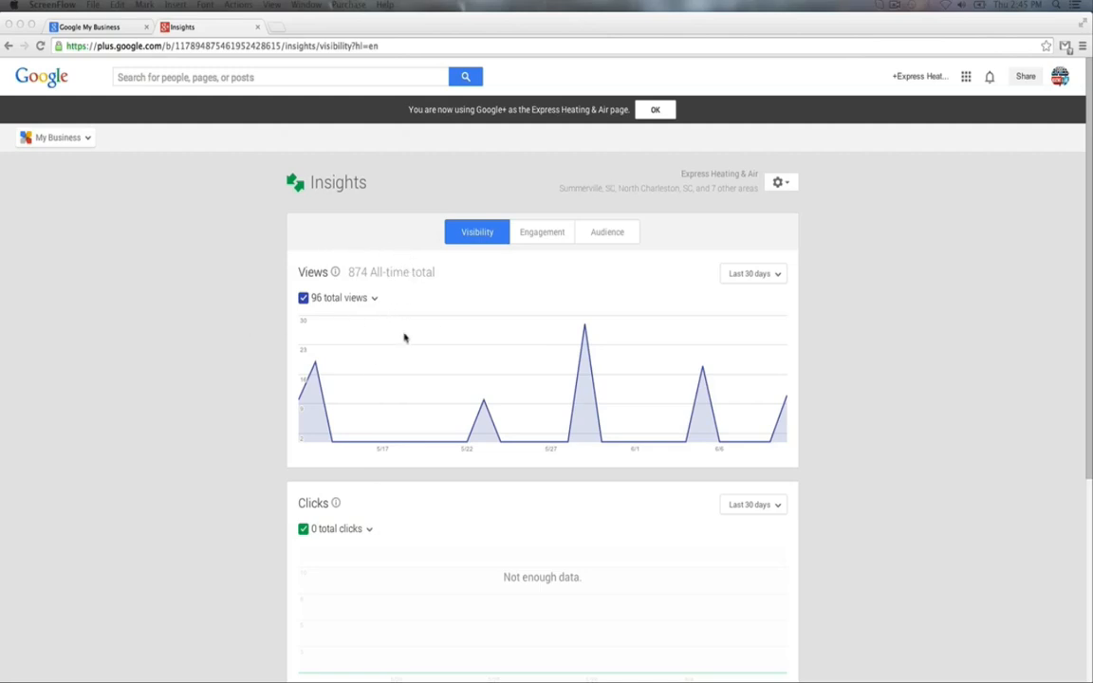
# Review Engagement insights: zero post actions and one recent post without interactions.
pyautogui.click(542, 231)
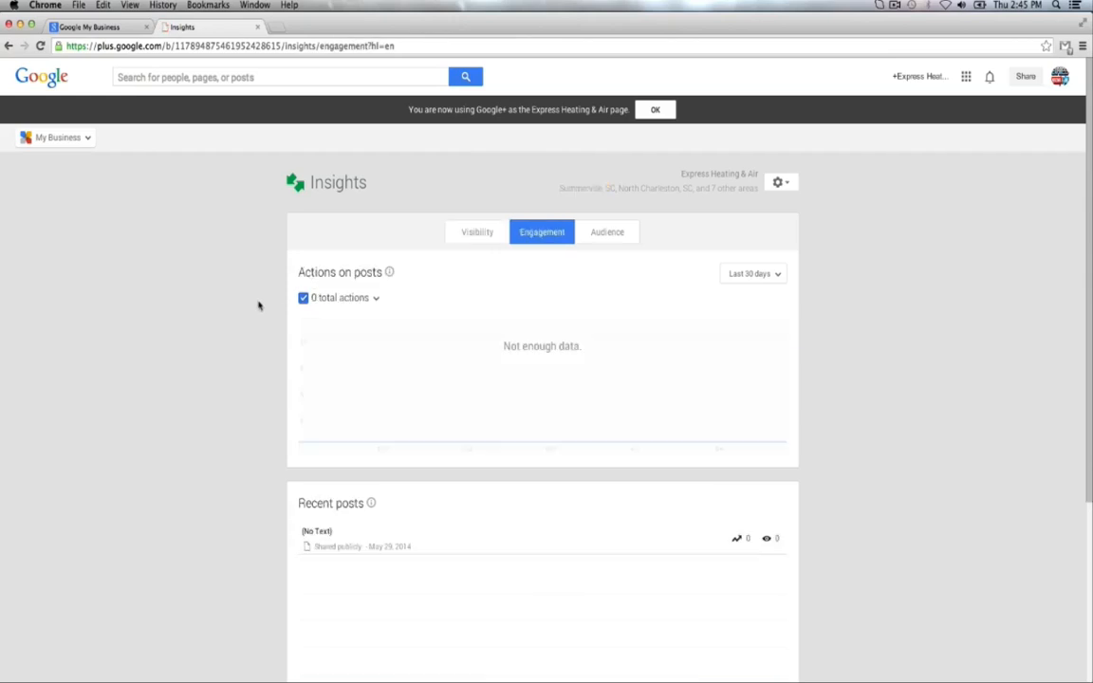
pyautogui.moveTo(272, 608)
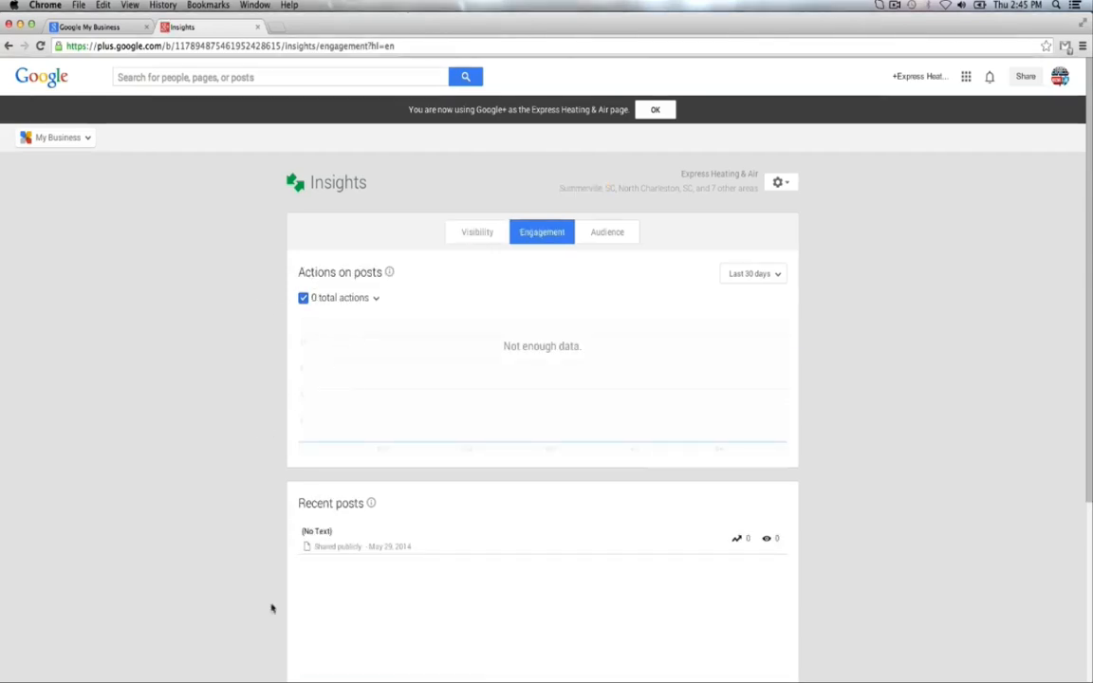
pyautogui.scroll(-3)
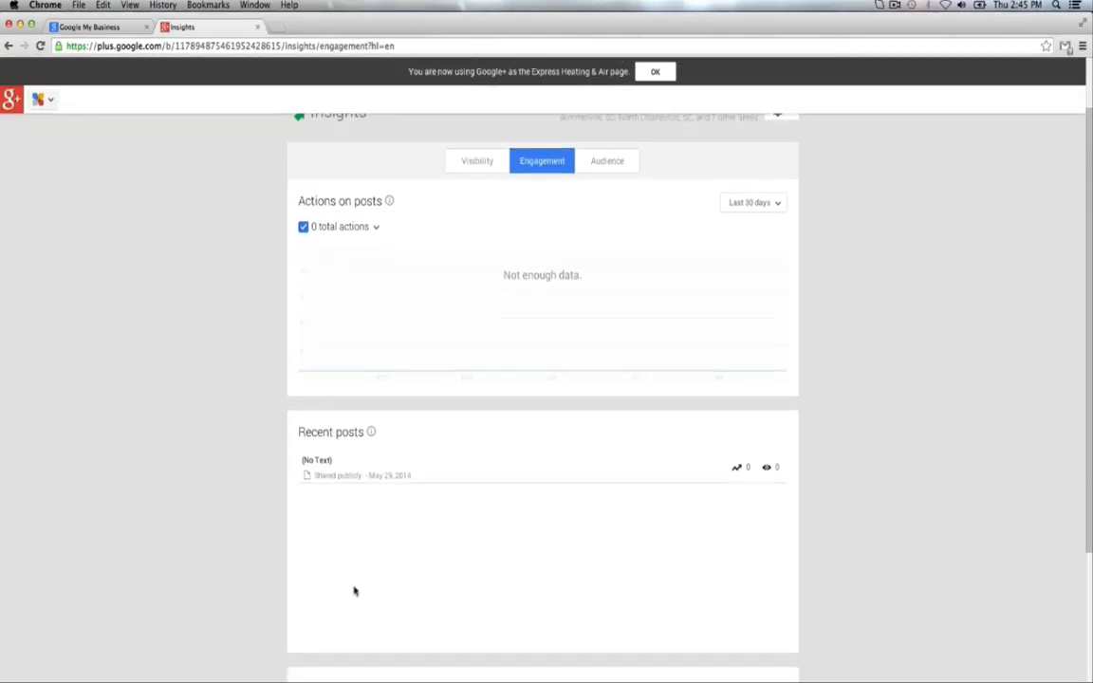
pyautogui.scroll(-3)
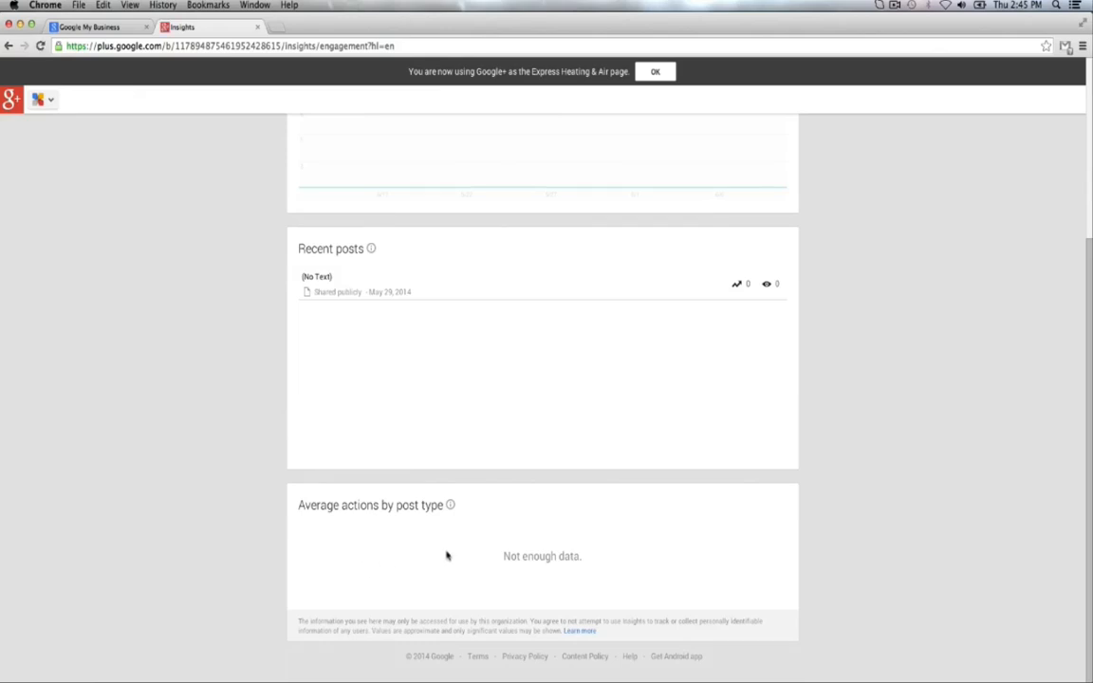
pyautogui.scroll(3)
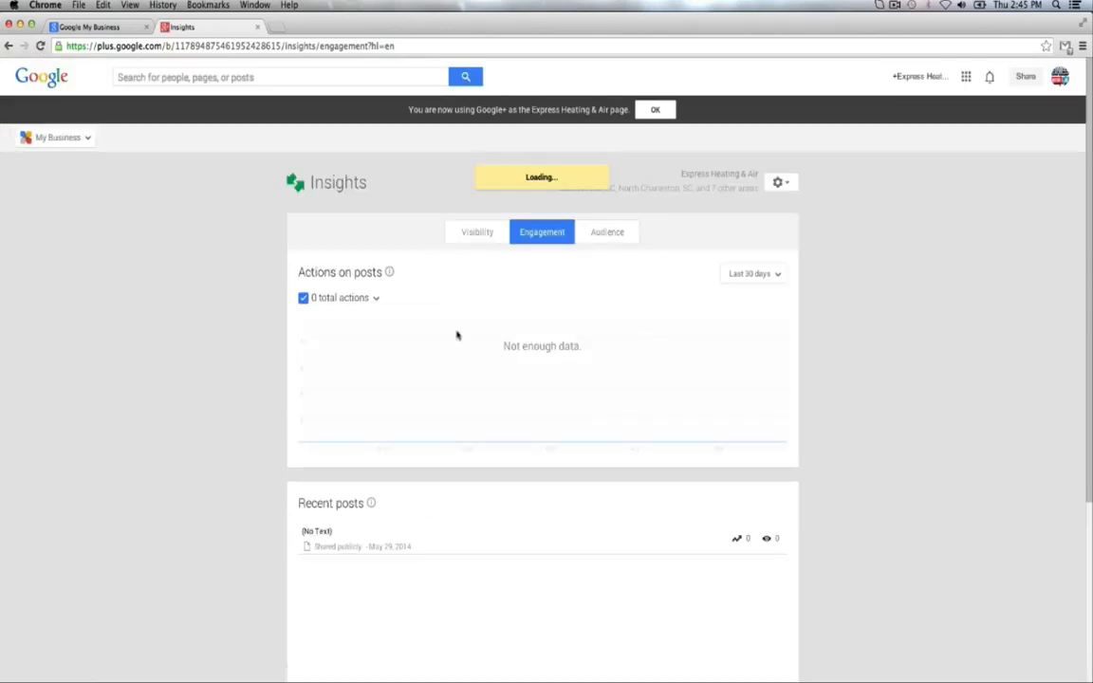
# Review Audience insights: zero new followers, country and gender-age data unavailable.
pyautogui.click(607, 231)
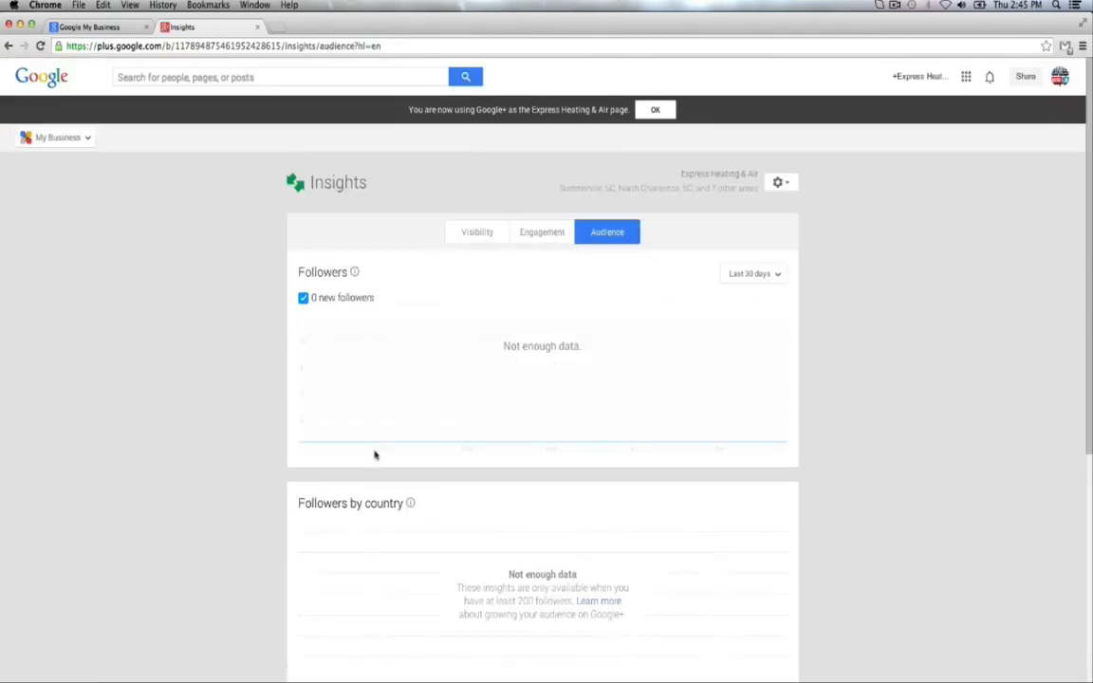
pyautogui.scroll(-3)
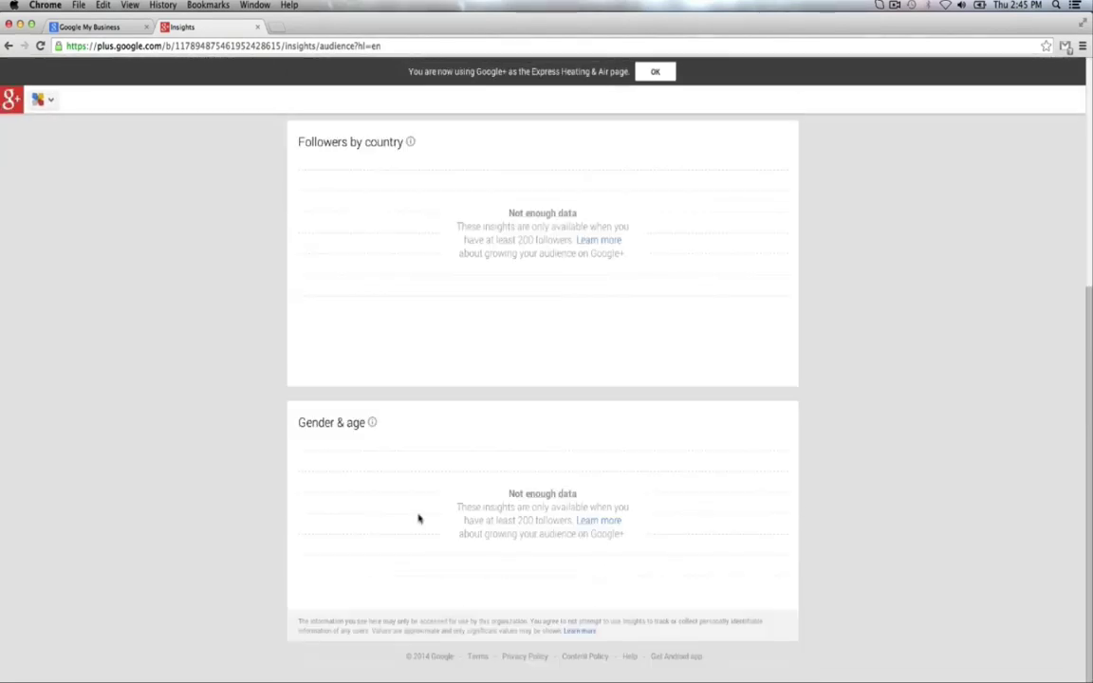
pyautogui.scroll(3)
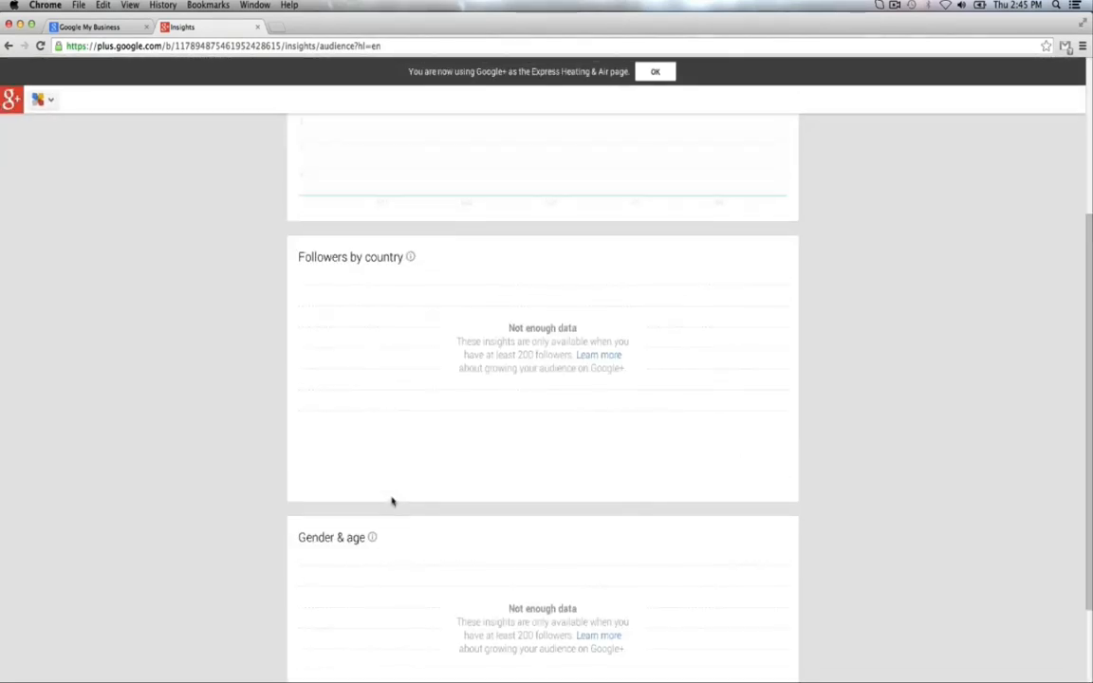
pyautogui.scroll(3)
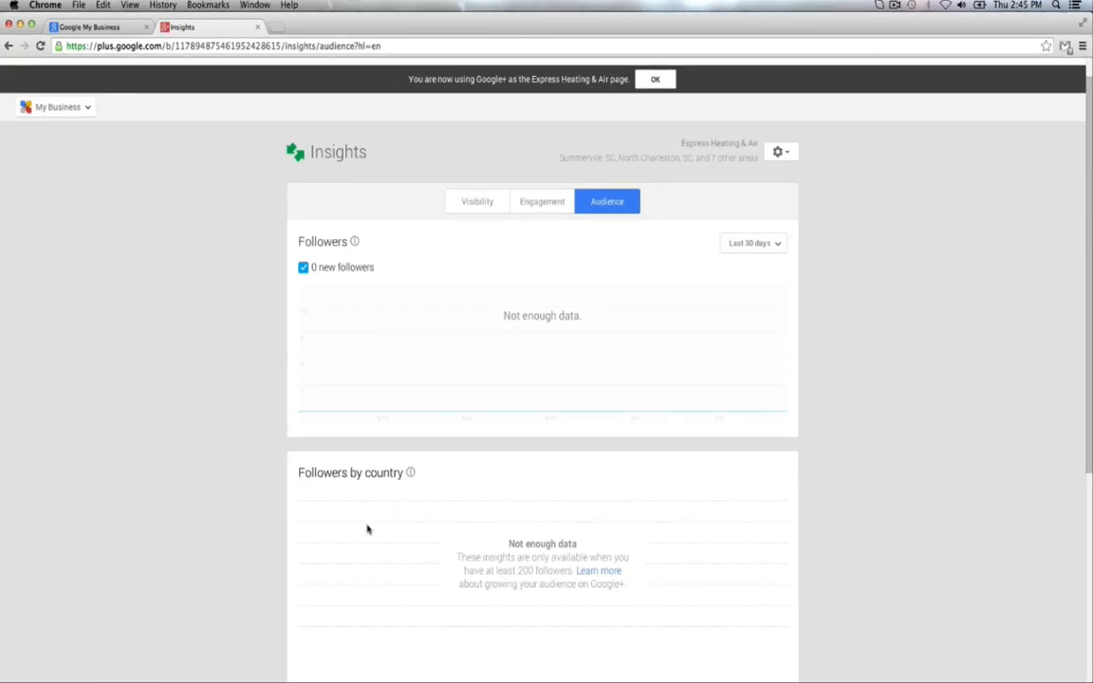
pyautogui.moveTo(636, 550)
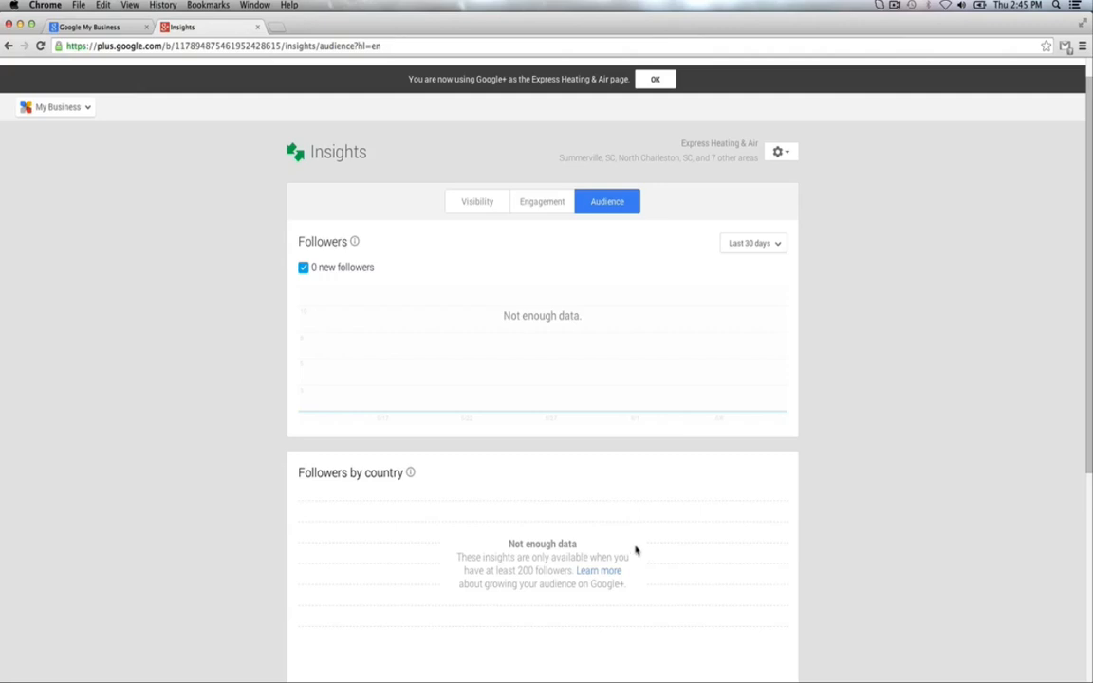
pyautogui.moveTo(808, 134)
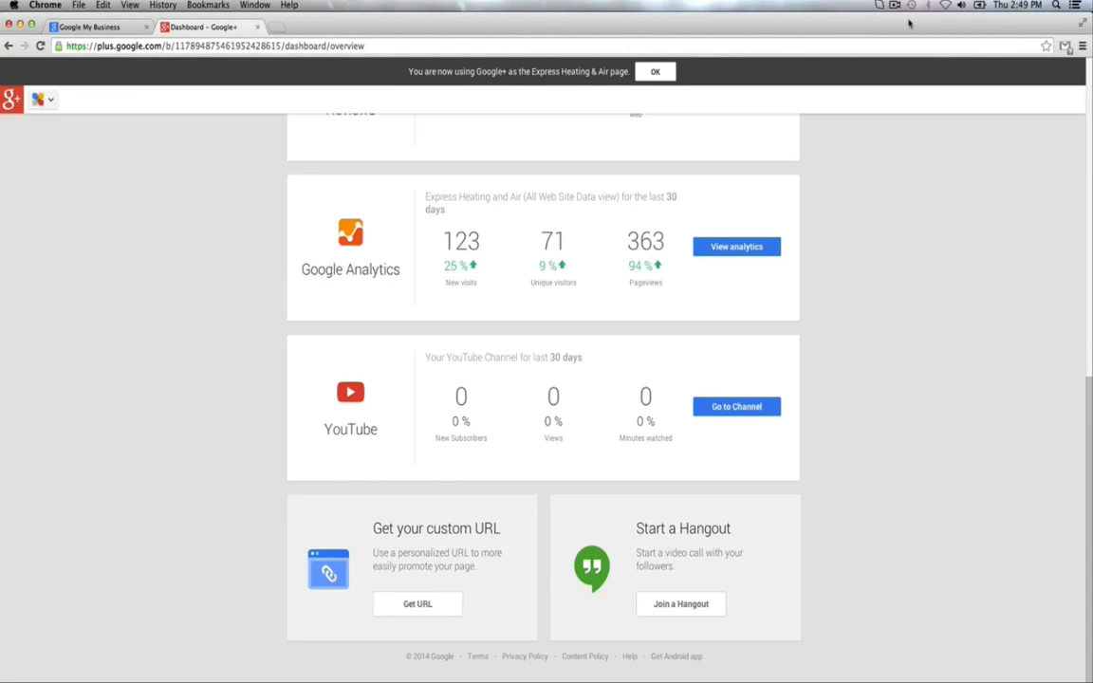
pyautogui.moveTo(822, 295)
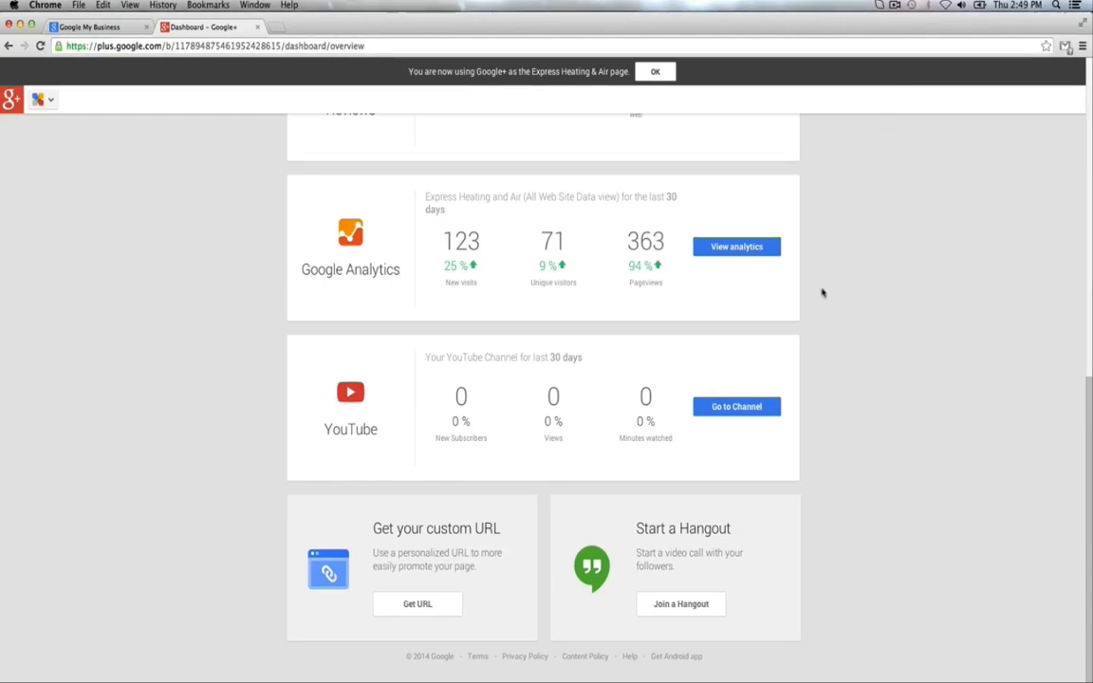
pyautogui.moveTo(785, 561)
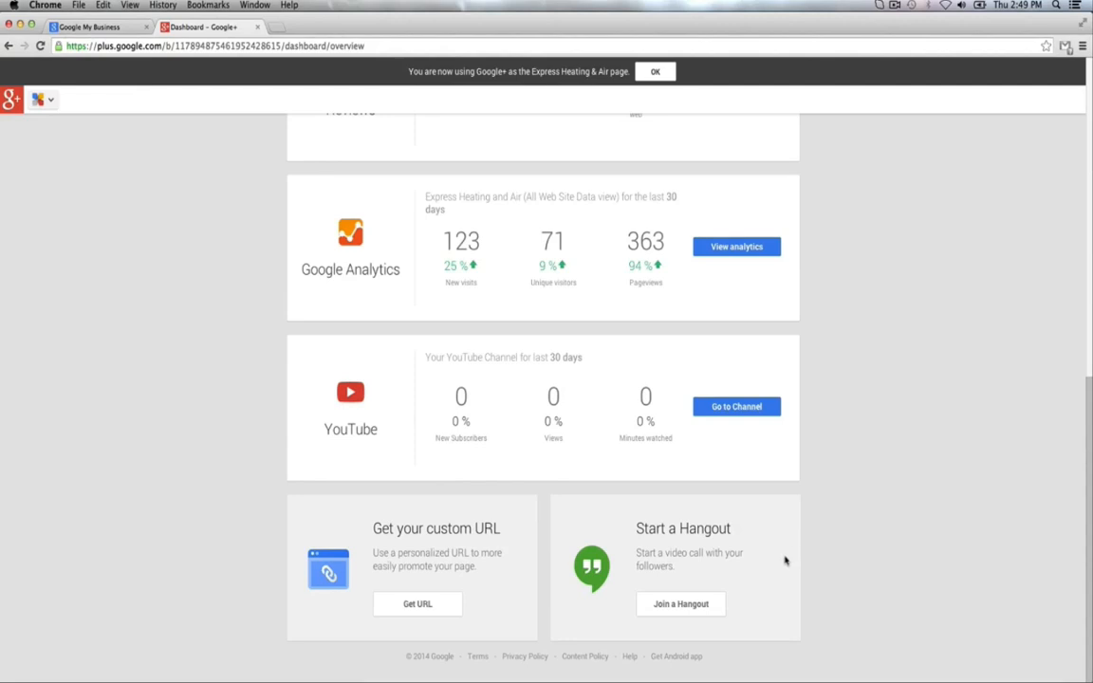
pyautogui.moveTo(820, 272)
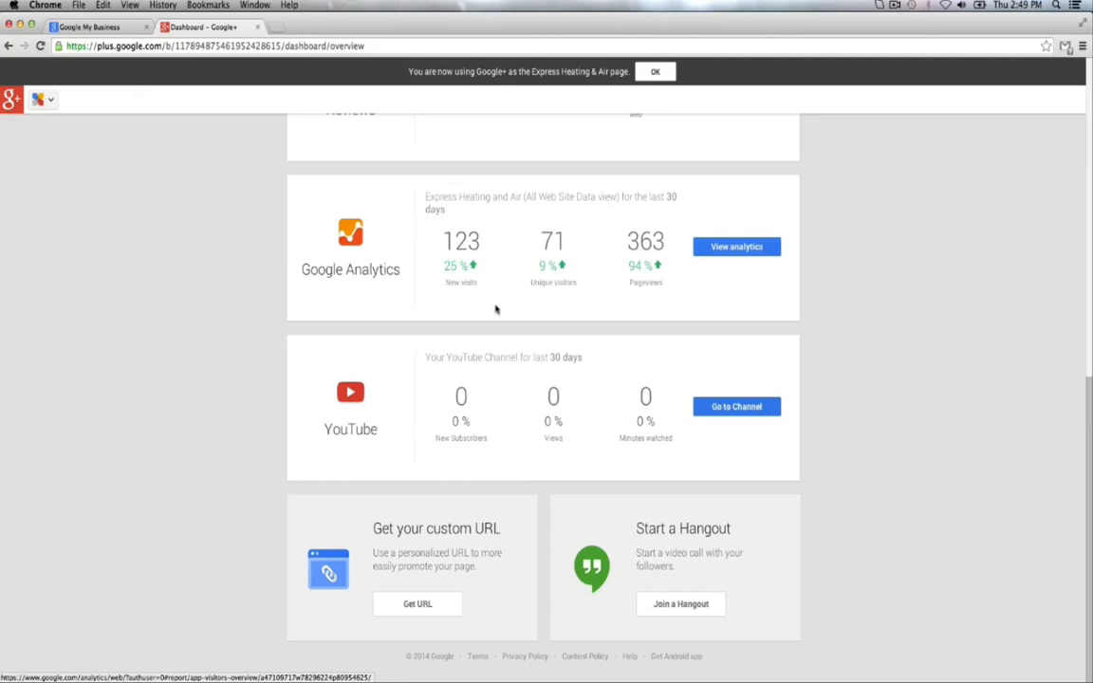
pyautogui.moveTo(541, 302)
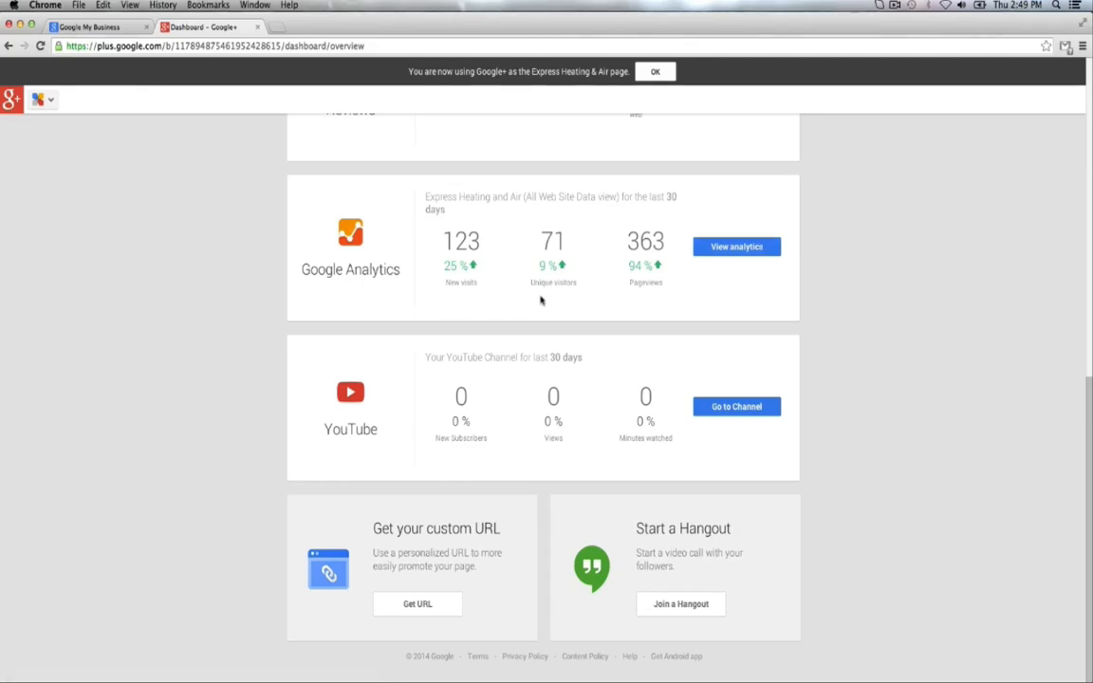
pyautogui.moveTo(649, 294)
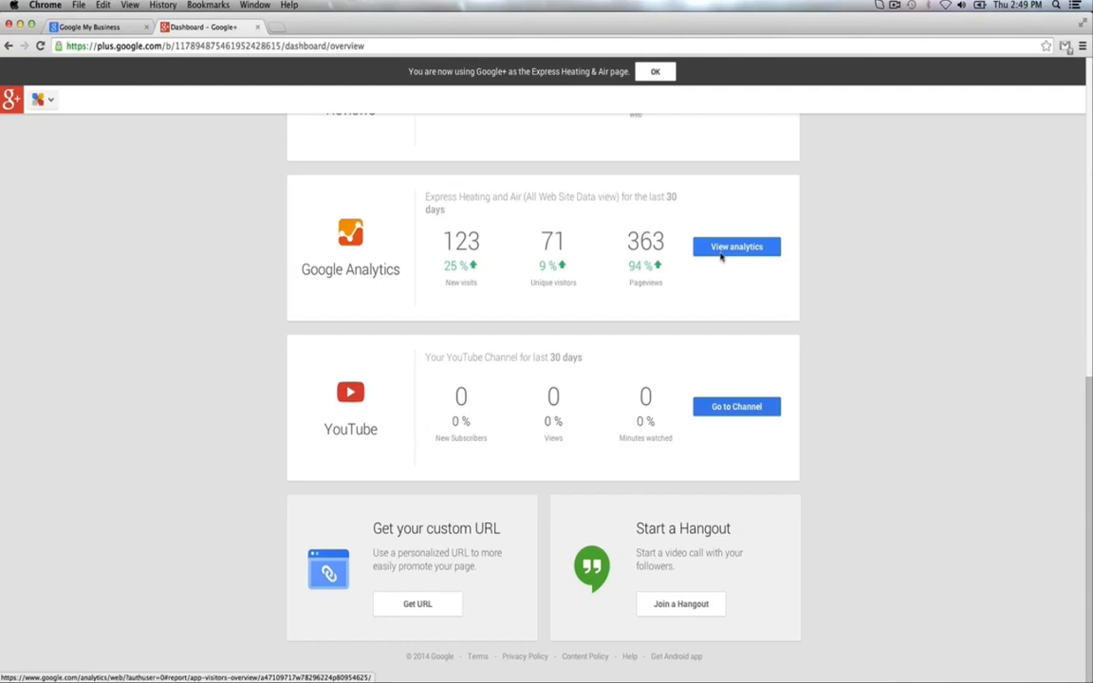
pyautogui.moveTo(453, 385)
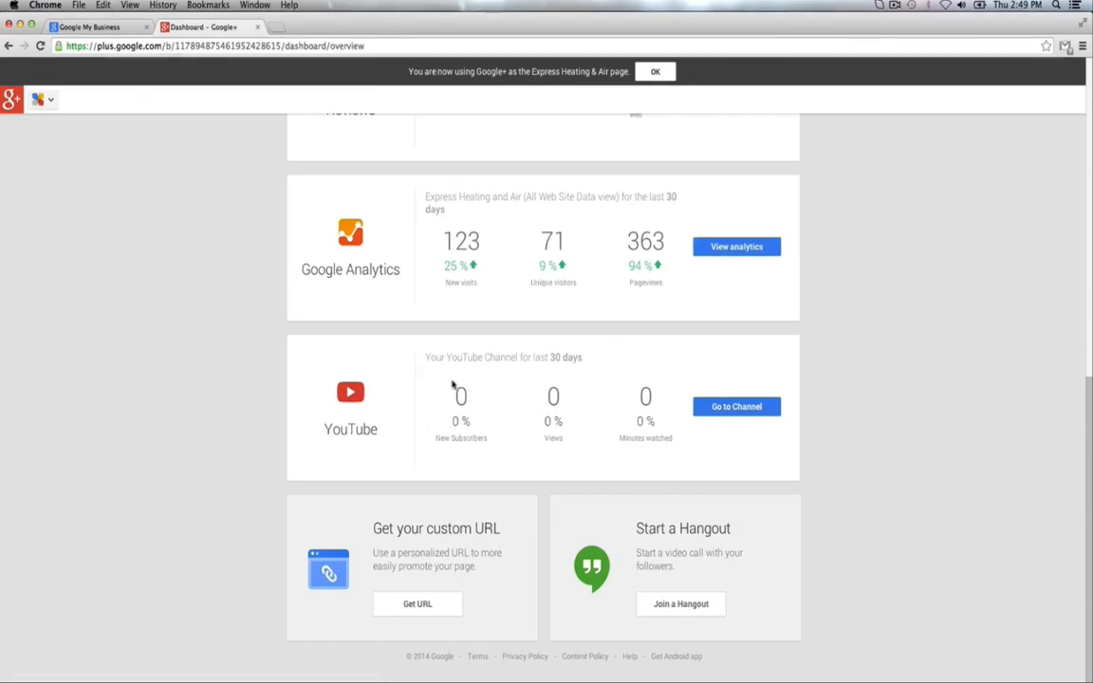
pyautogui.moveTo(420, 409)
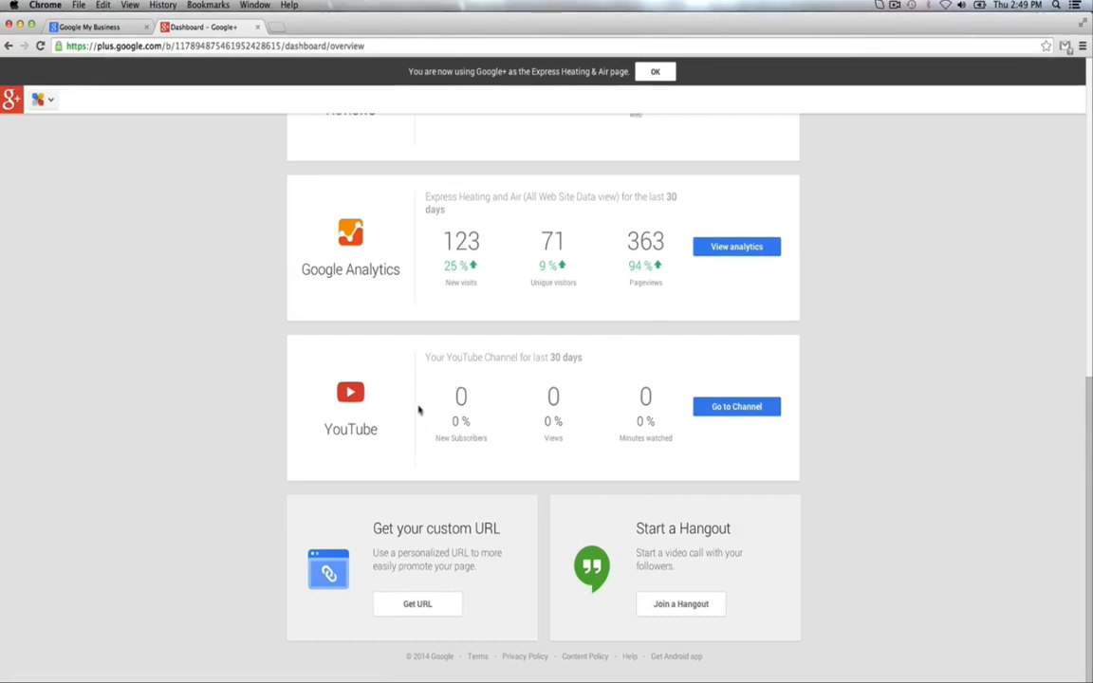
pyautogui.moveTo(499, 441)
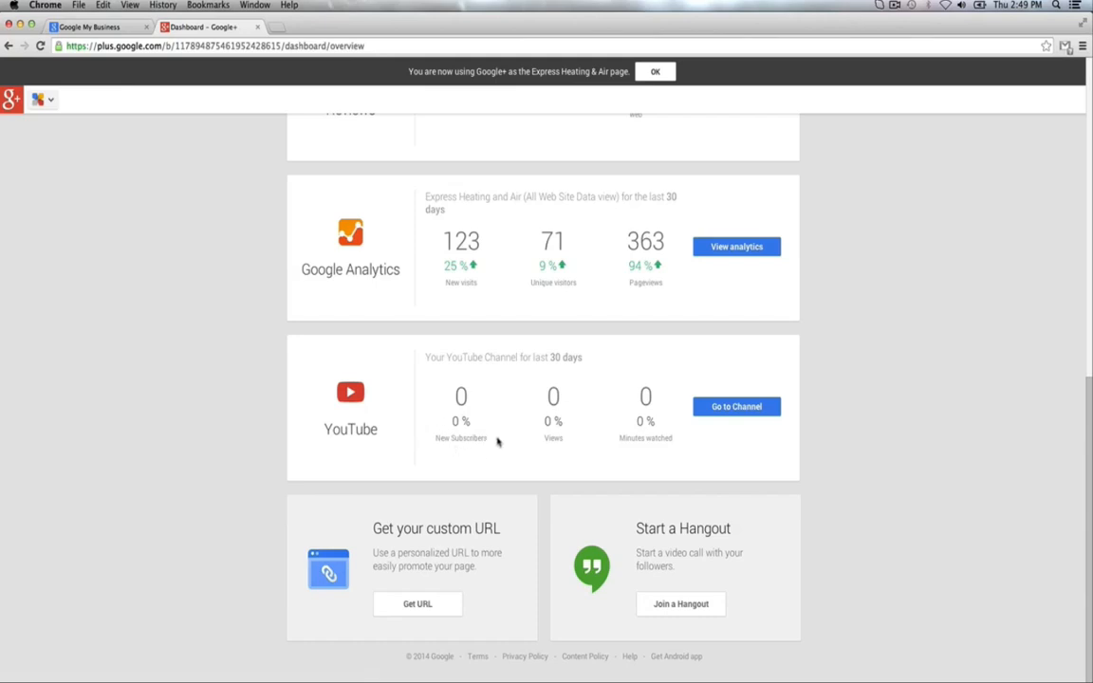
pyautogui.moveTo(646, 418)
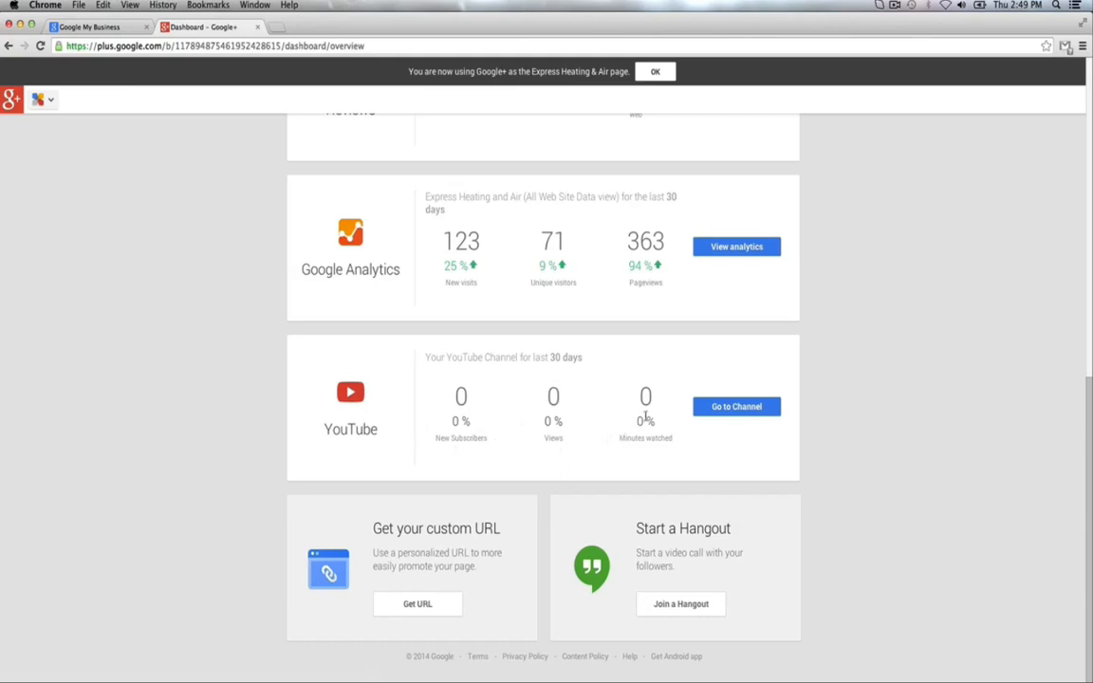
pyautogui.moveTo(736, 406)
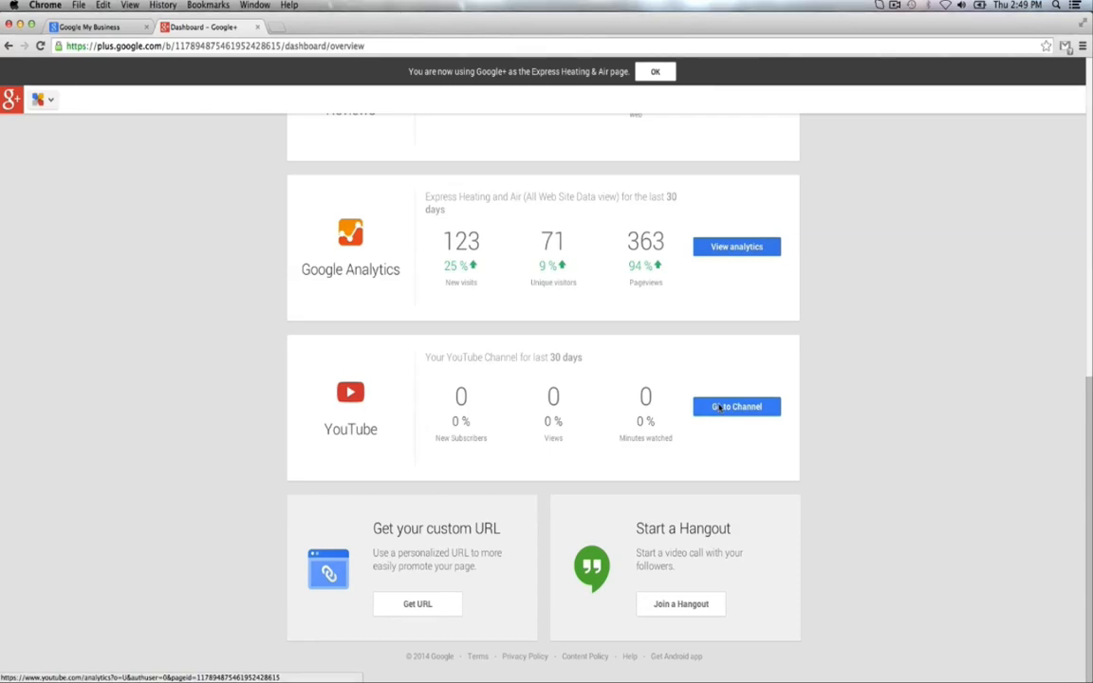
pyautogui.moveTo(744, 555)
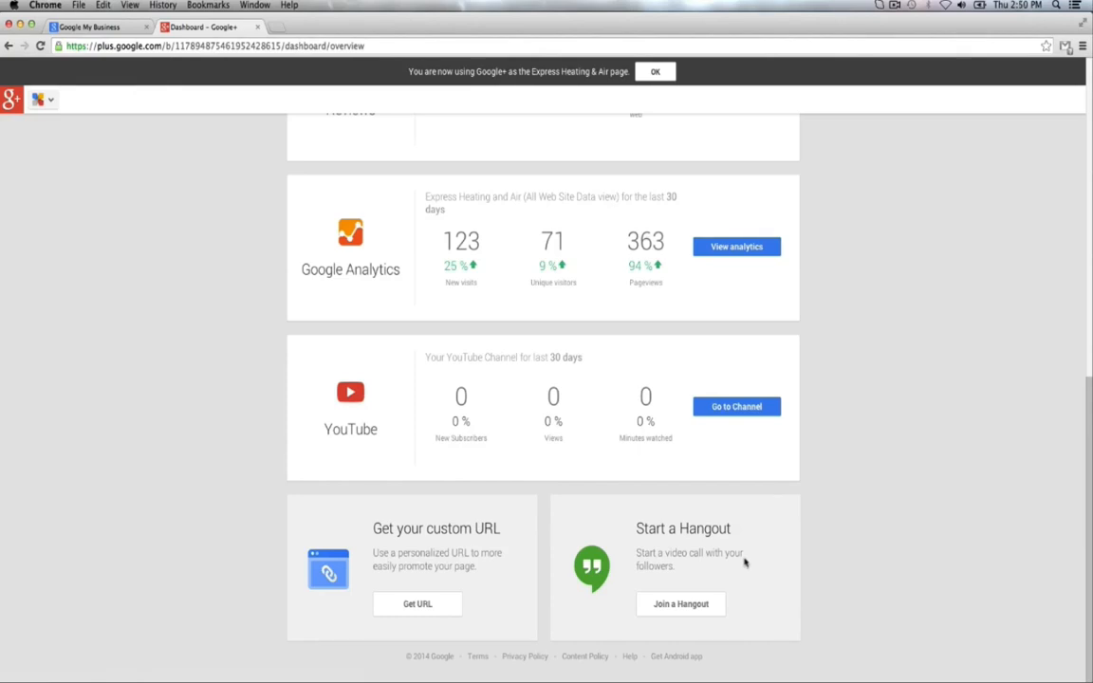
pyautogui.moveTo(665, 562)
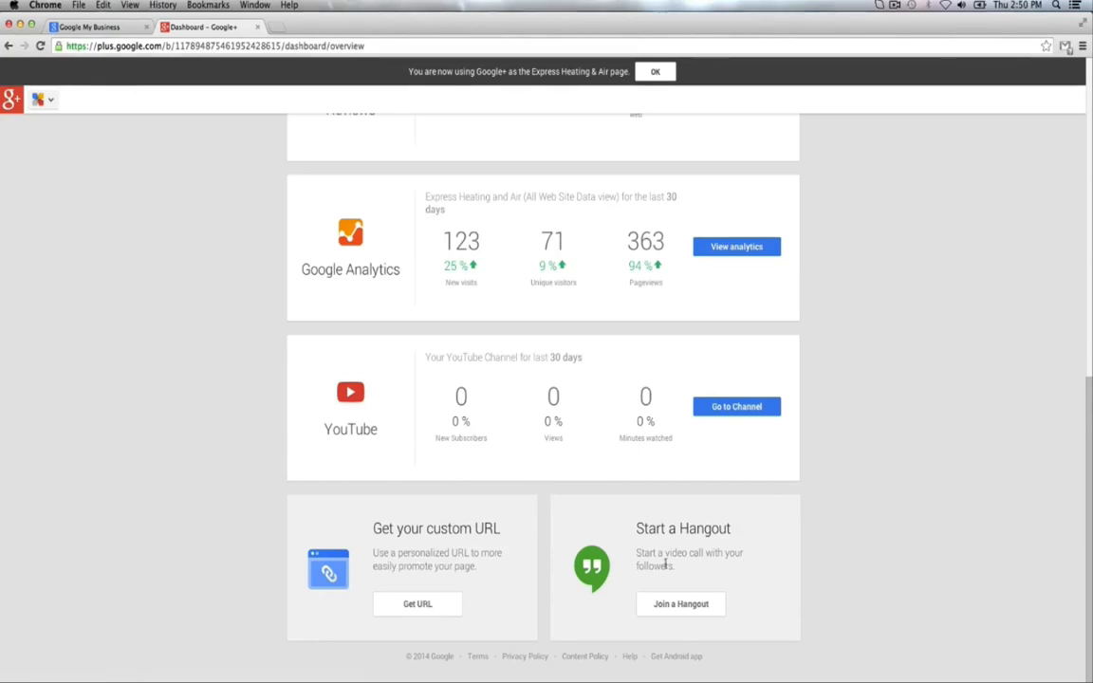
pyautogui.moveTo(691, 569)
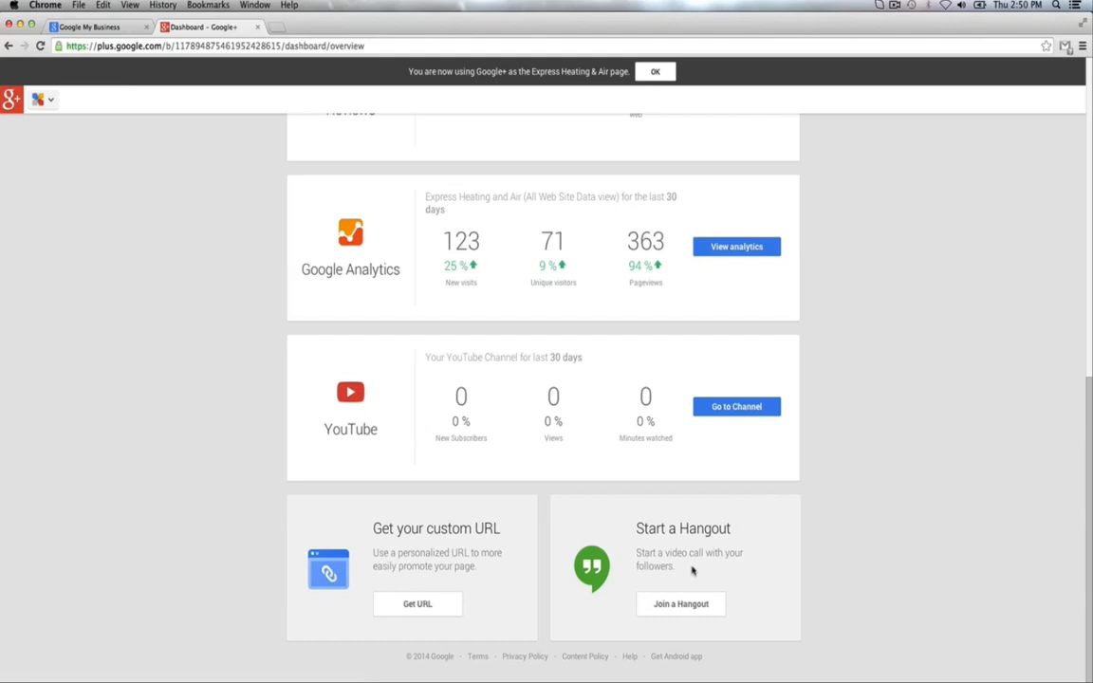
pyautogui.scroll(3)
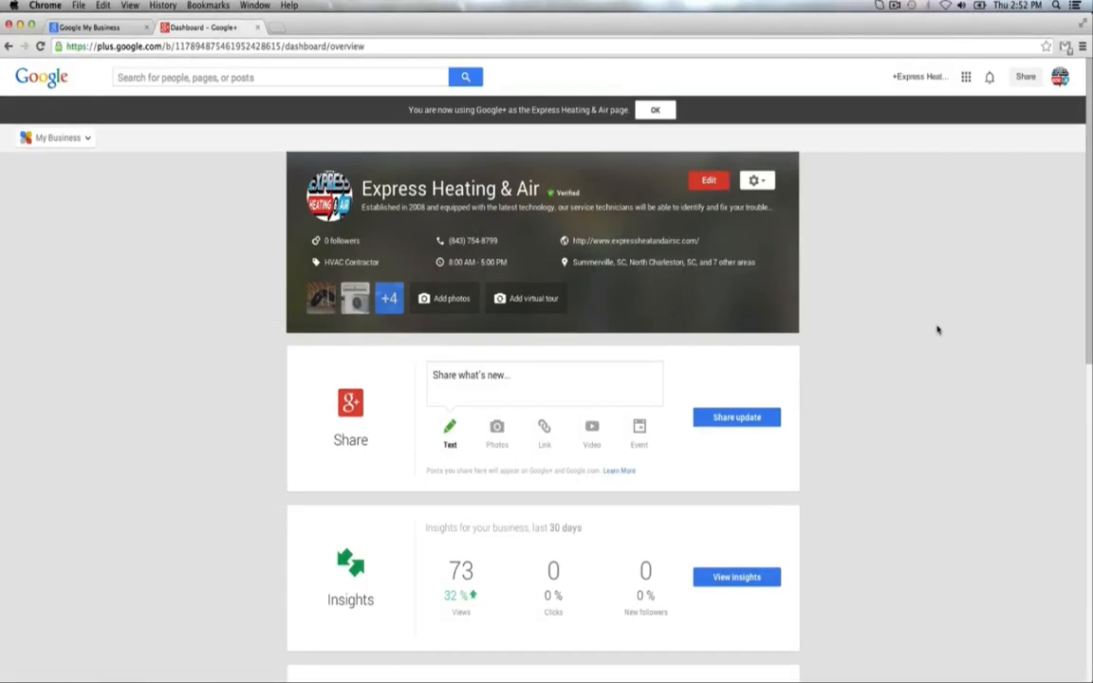